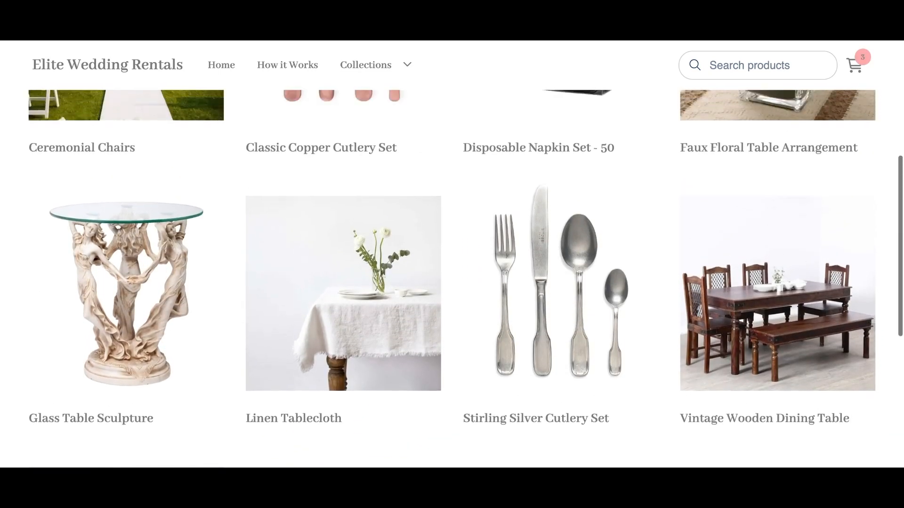
Open Disposable Napkin Set - 50 from the storefront grid and add the White variation to the cart
scroll(up, 3)
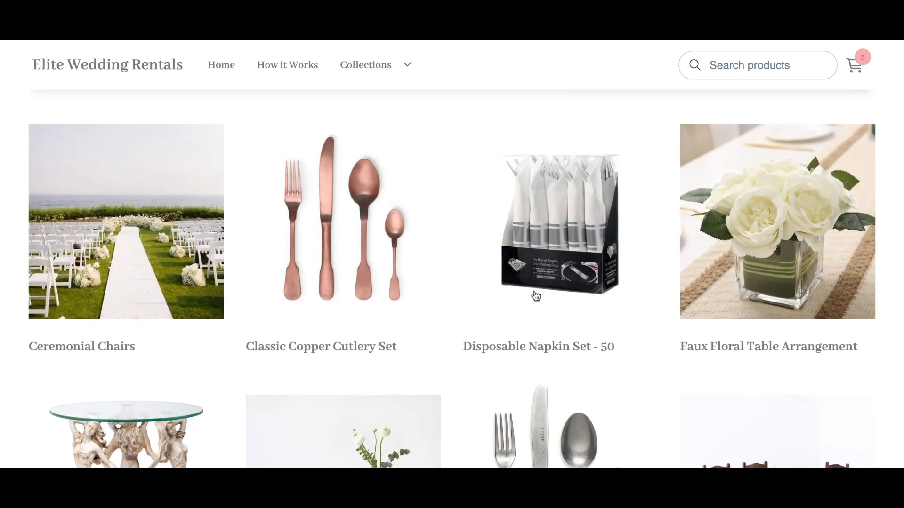
click(557, 221)
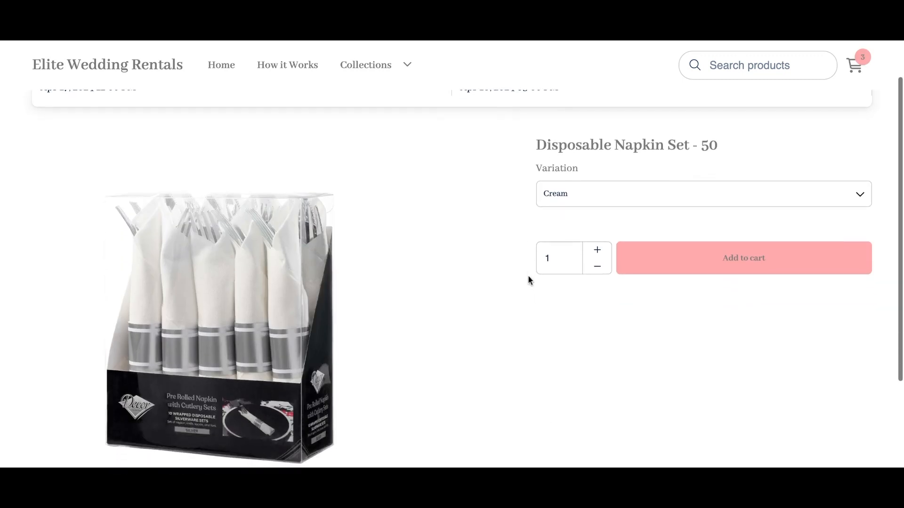
click(703, 193)
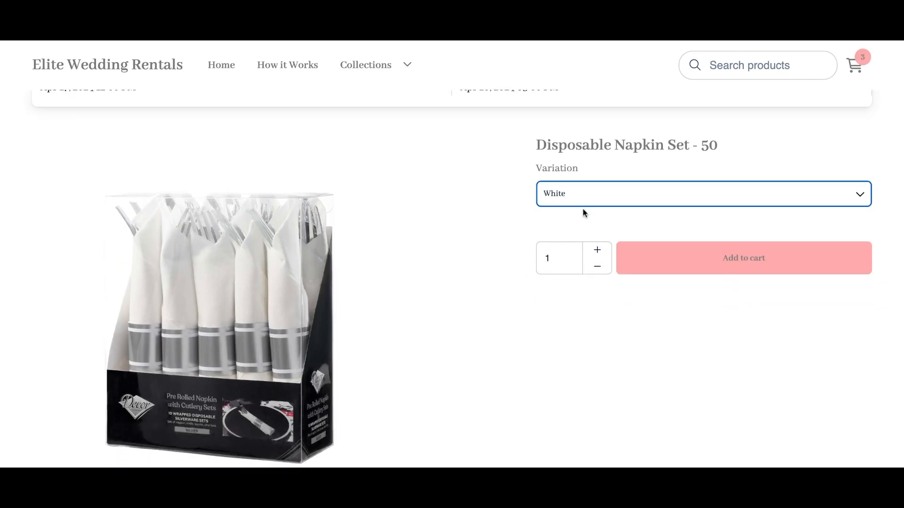
click(742, 257)
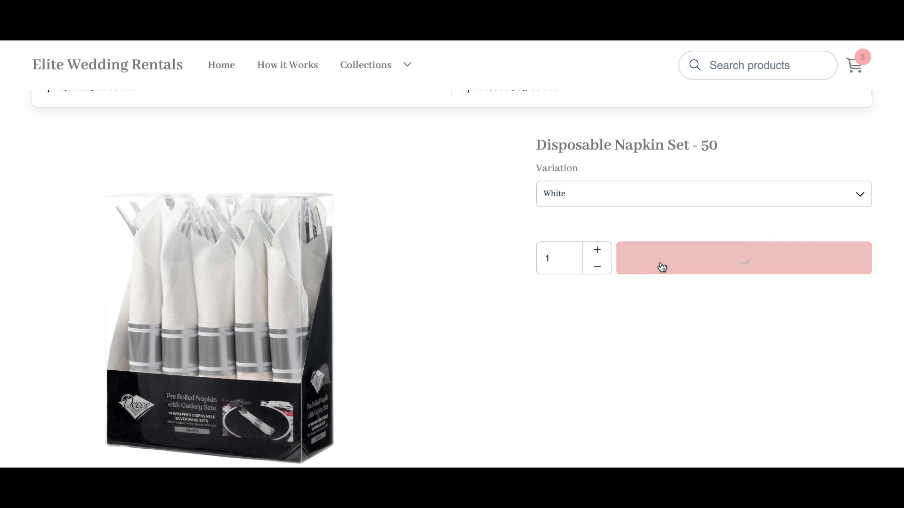
click(743, 258)
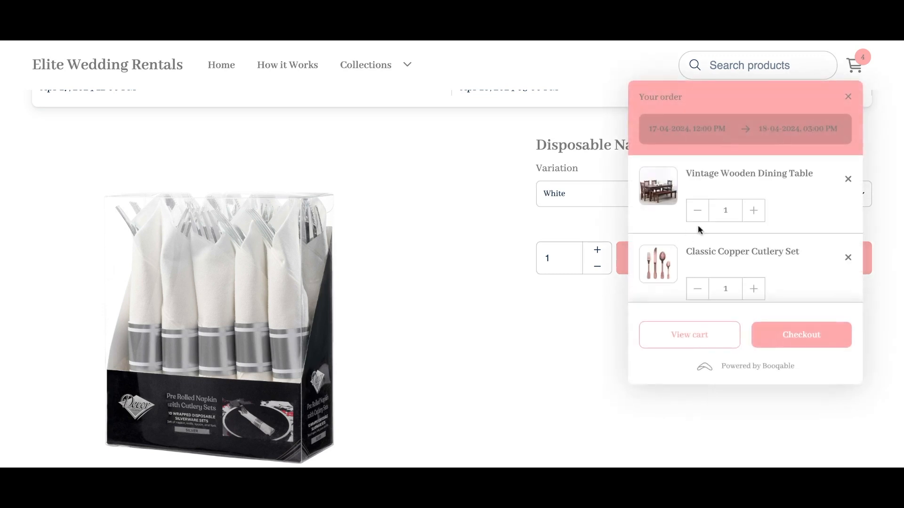
scroll(down, 3)
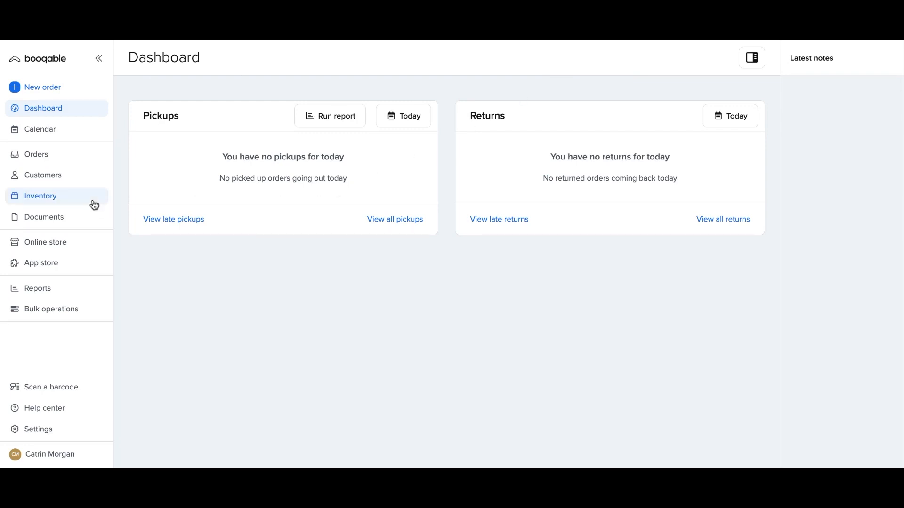
Start a new inventory product named Disposable Napkin Set - 50
click(40, 196)
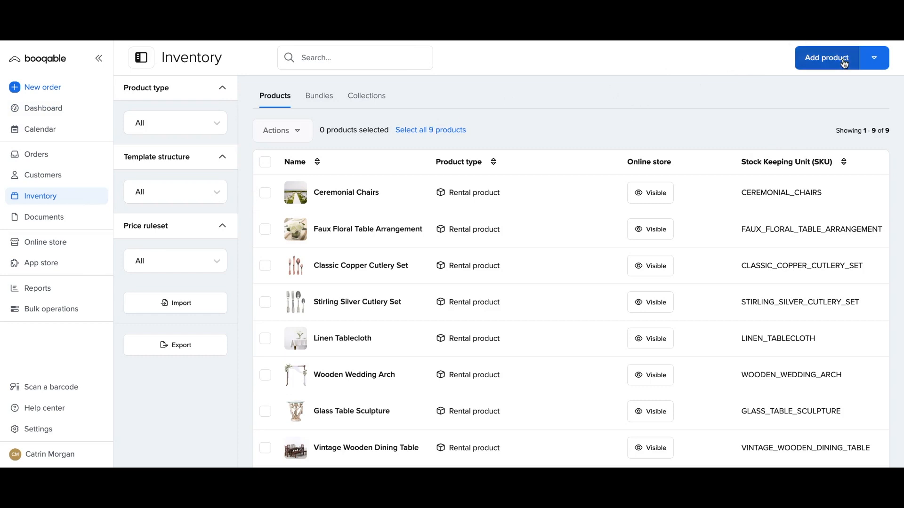
click(825, 57)
text(Disposable)
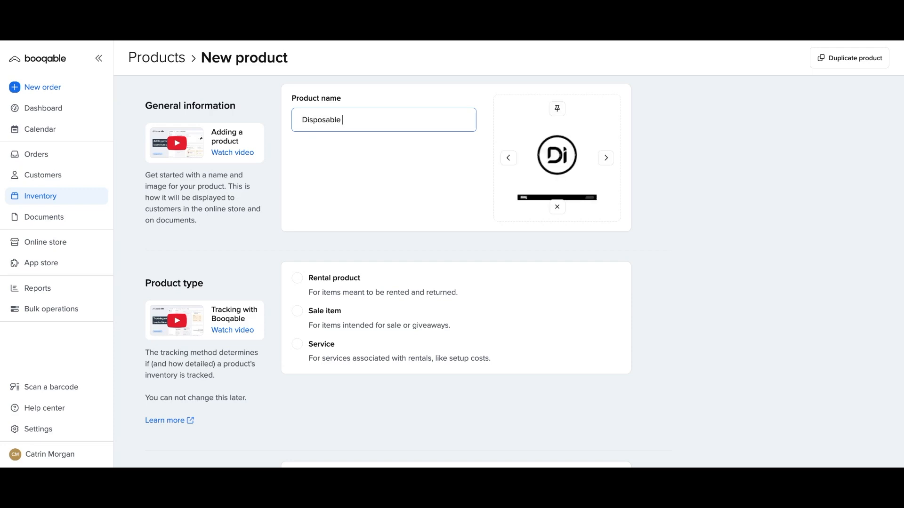
text(Napkin Set - 50)
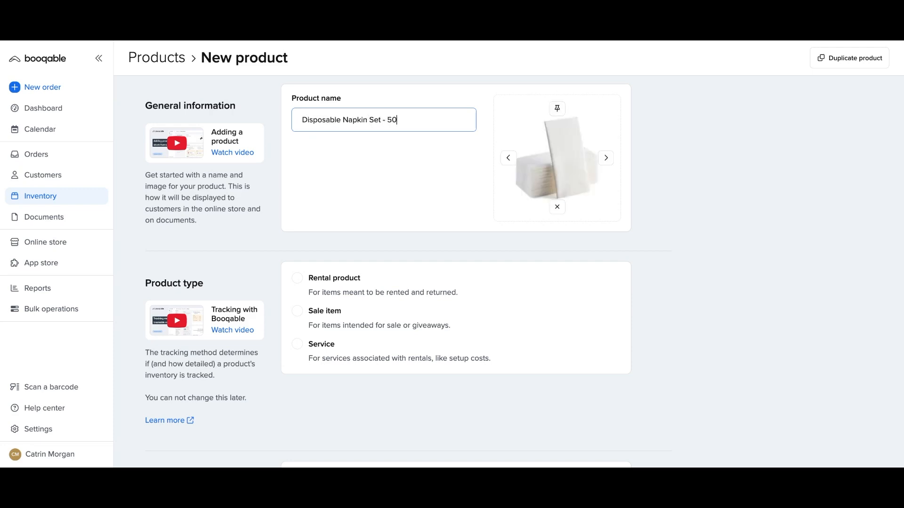
Browse the suggested product images and remove the image
click(605, 157)
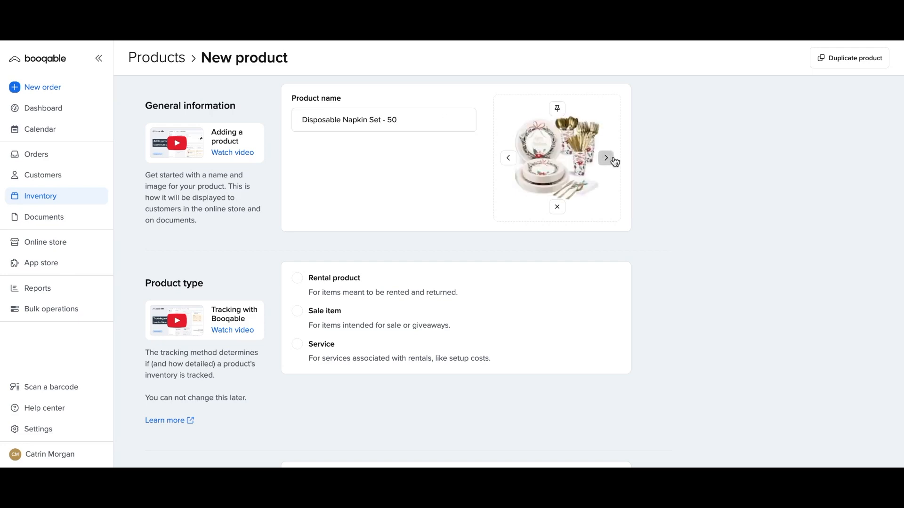
click(605, 157)
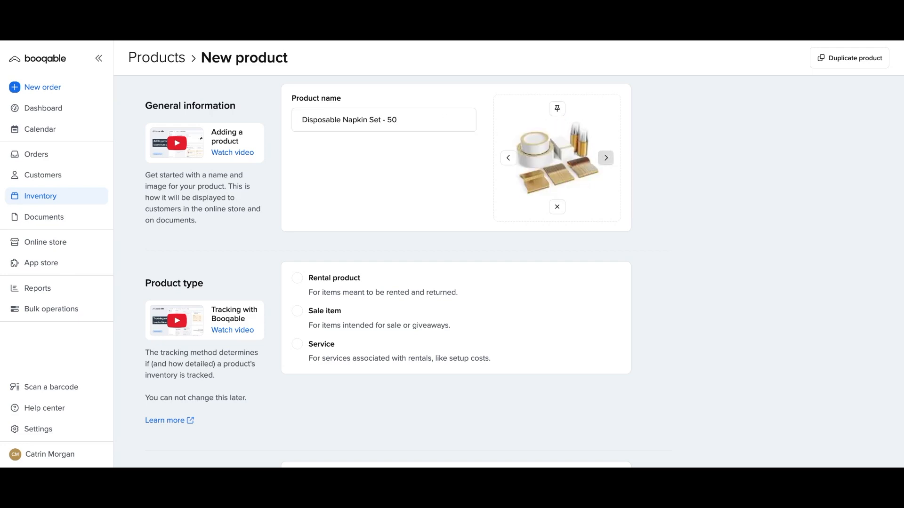
click(605, 157)
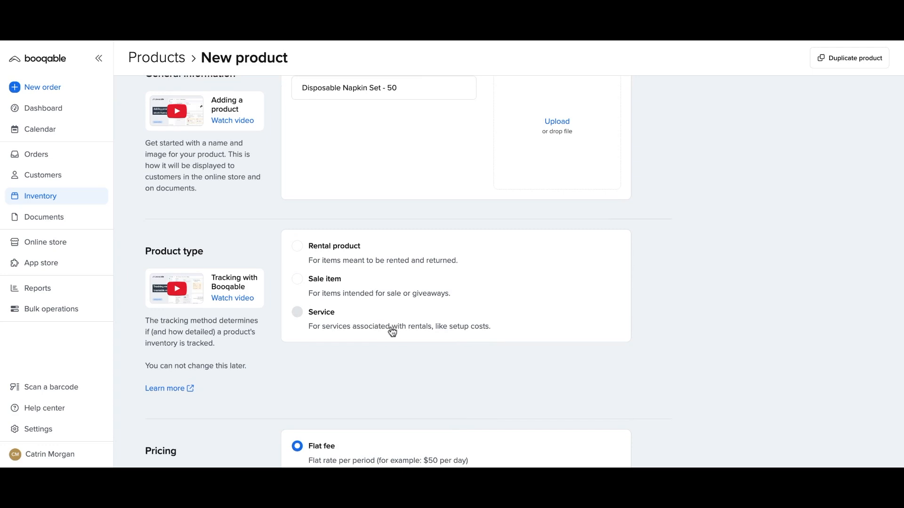
Set the product type to Sale item with tracked quantities
click(298, 279)
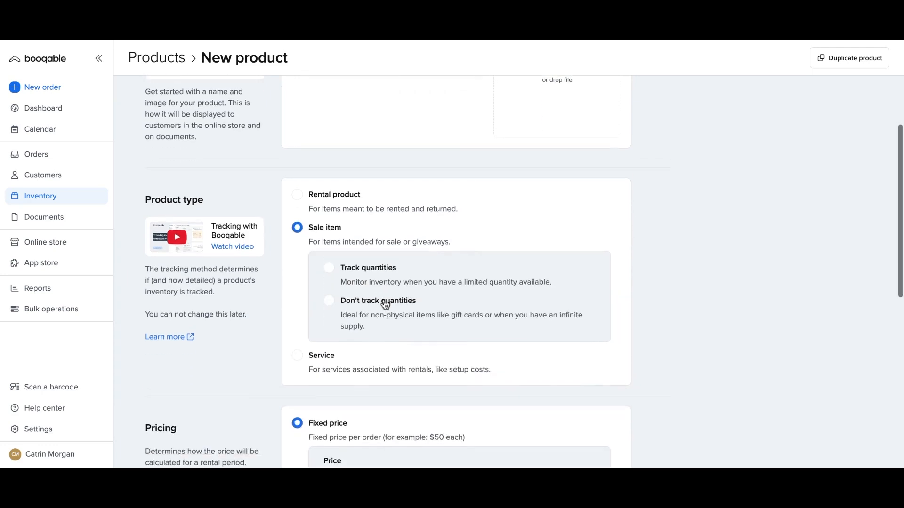
scroll(down, 3)
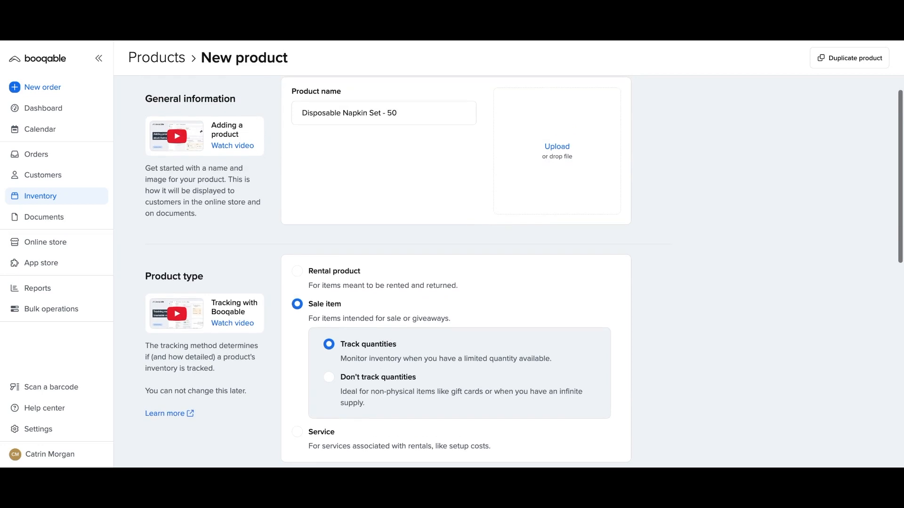
scroll(down, 3)
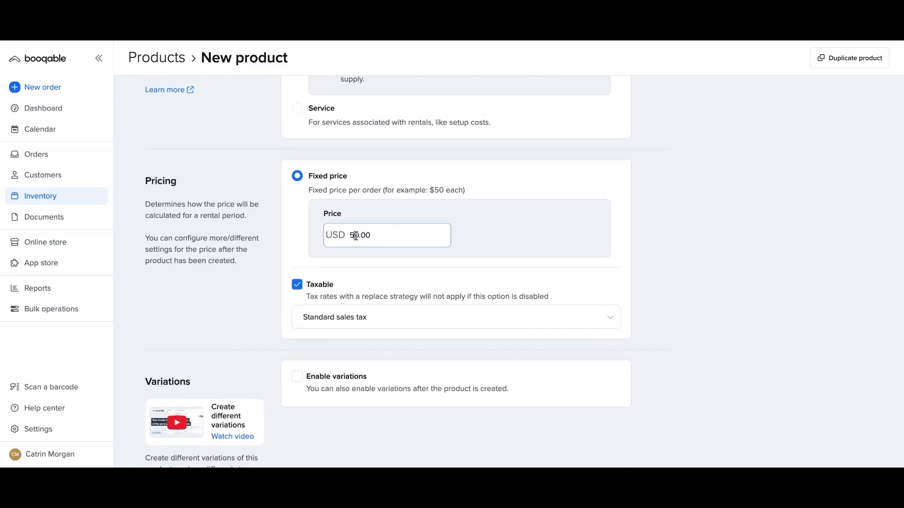
Set the price to USD 10.00, untick Taxable, enable variations, and save the product
click(387, 234)
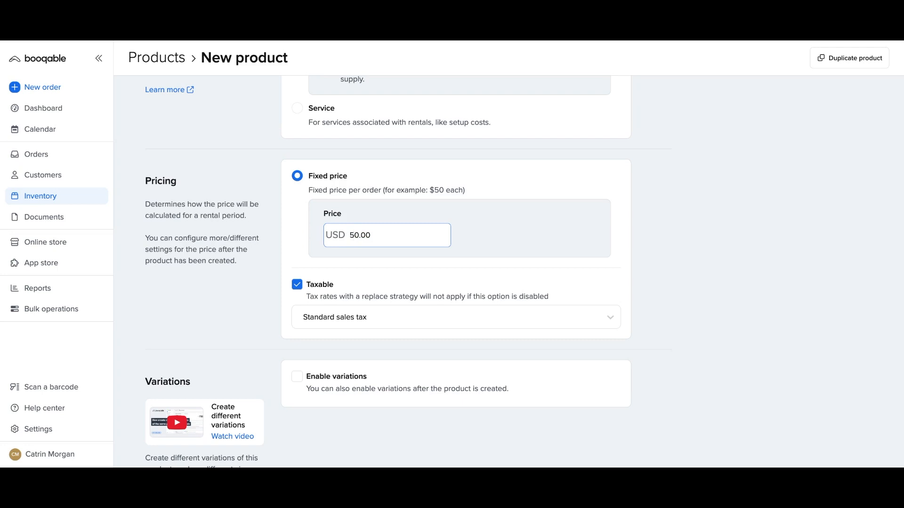
text(10.00)
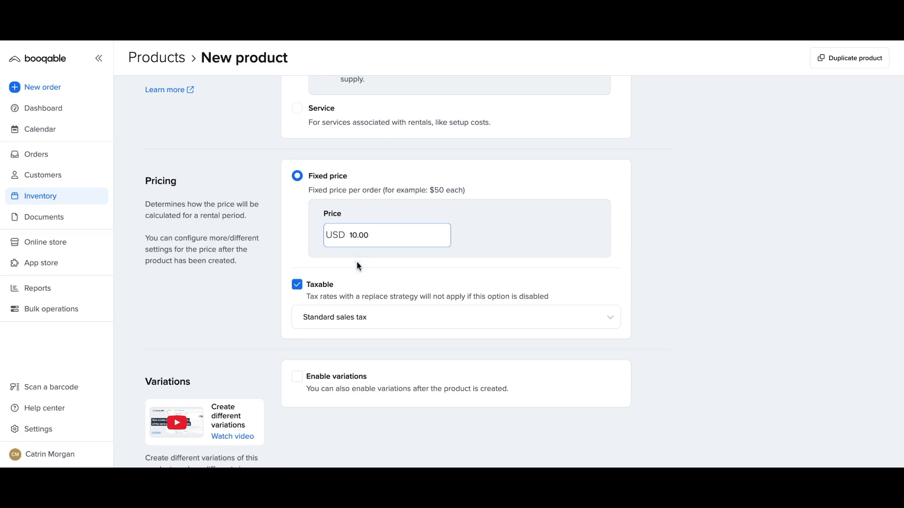
click(297, 284)
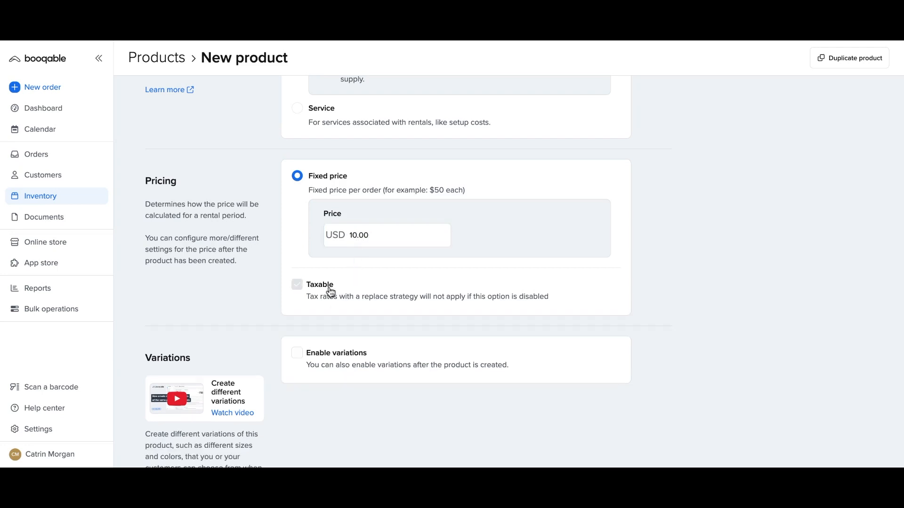
click(297, 352)
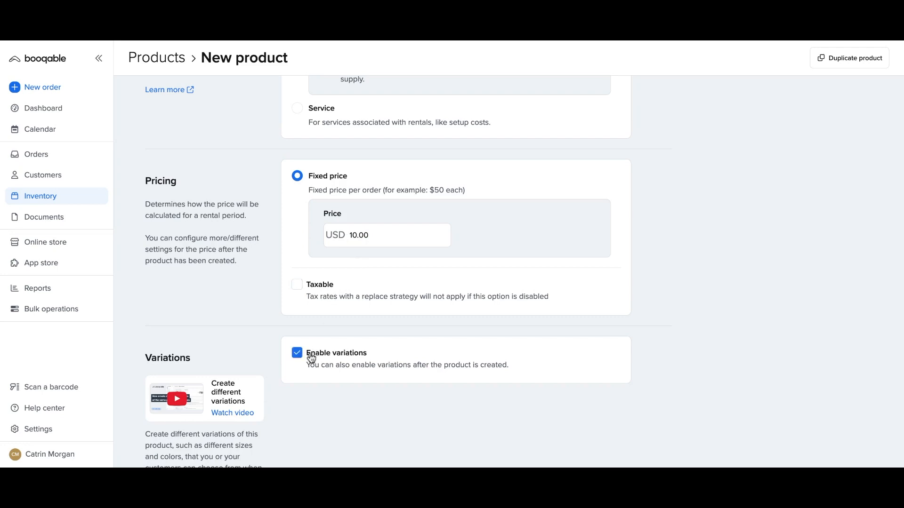
scroll(down, 3)
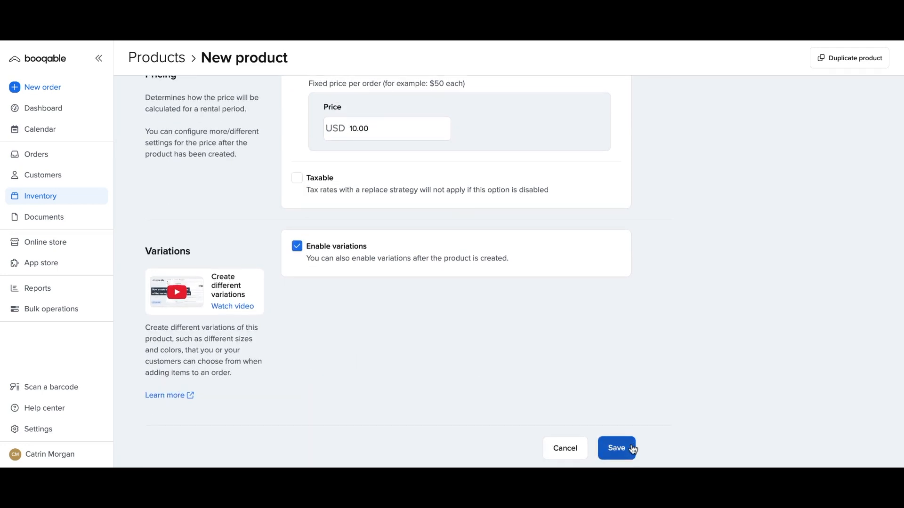
click(616, 449)
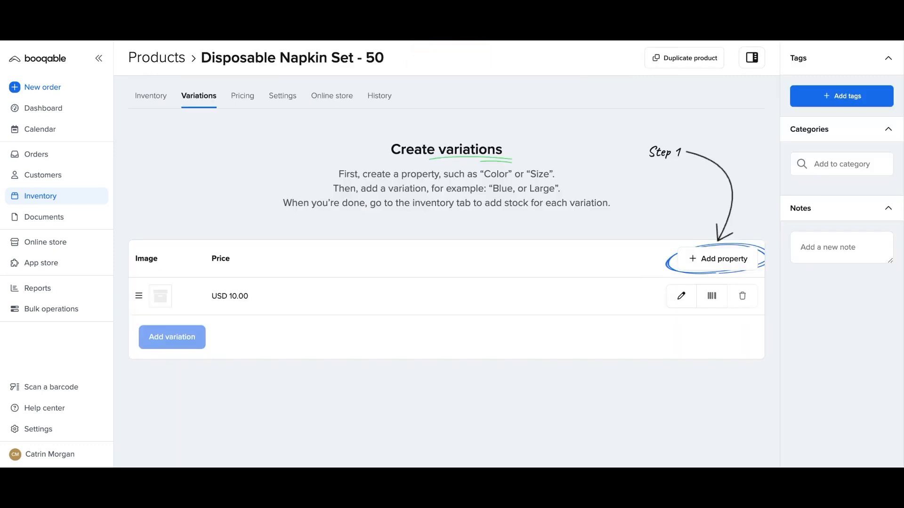
mouse_move(723, 375)
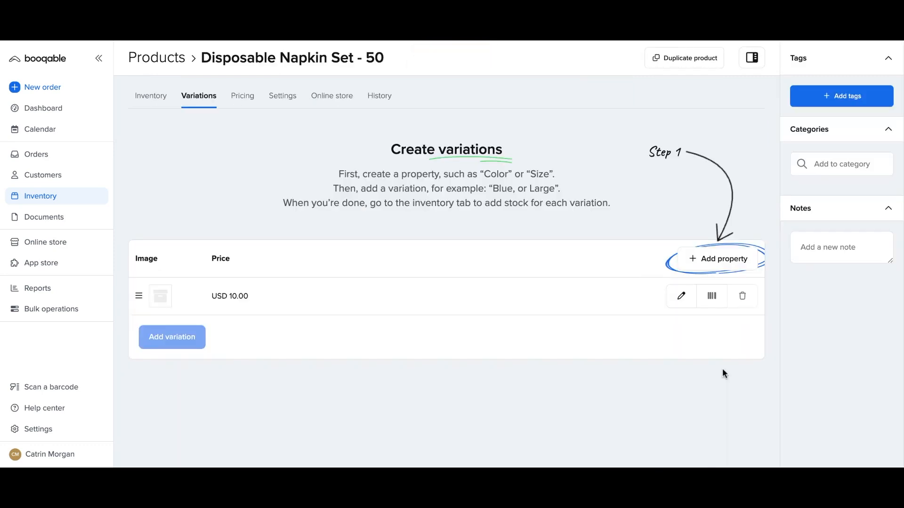
mouse_move(723, 258)
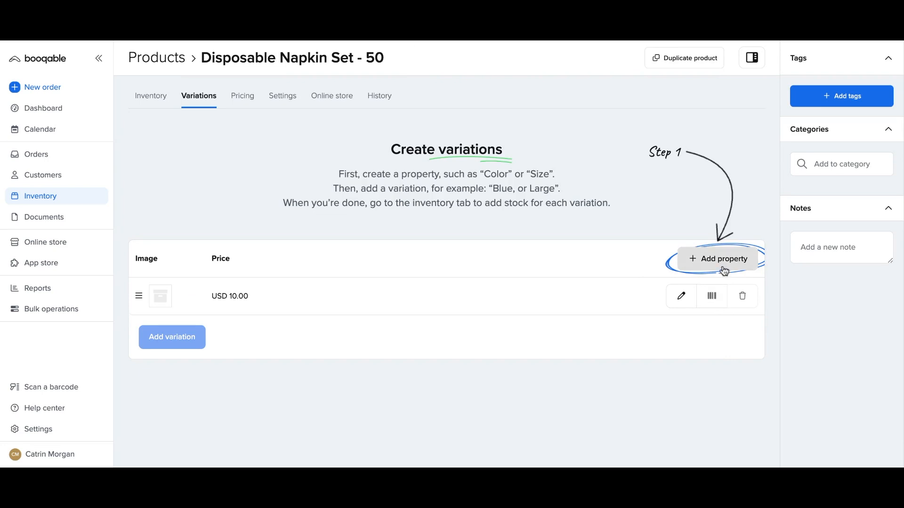
Add a Color property for the napkin set's variations
click(720, 258)
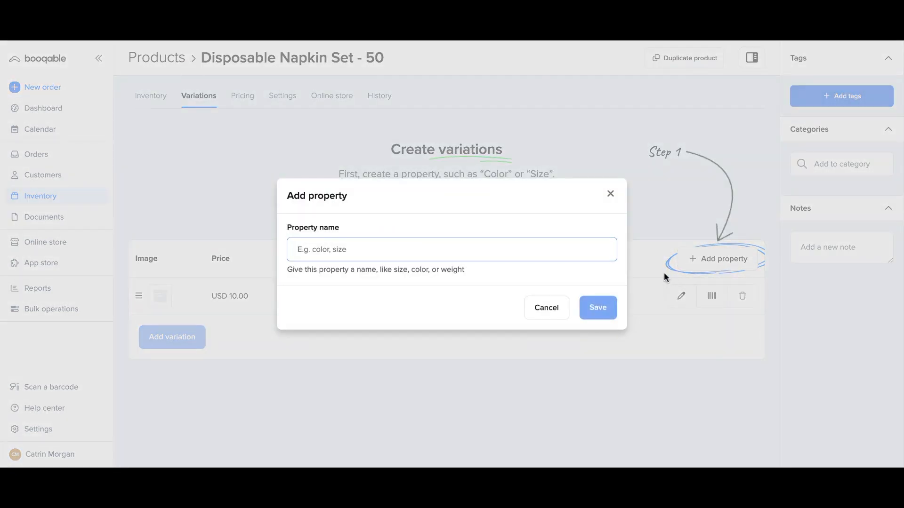
text(Color)
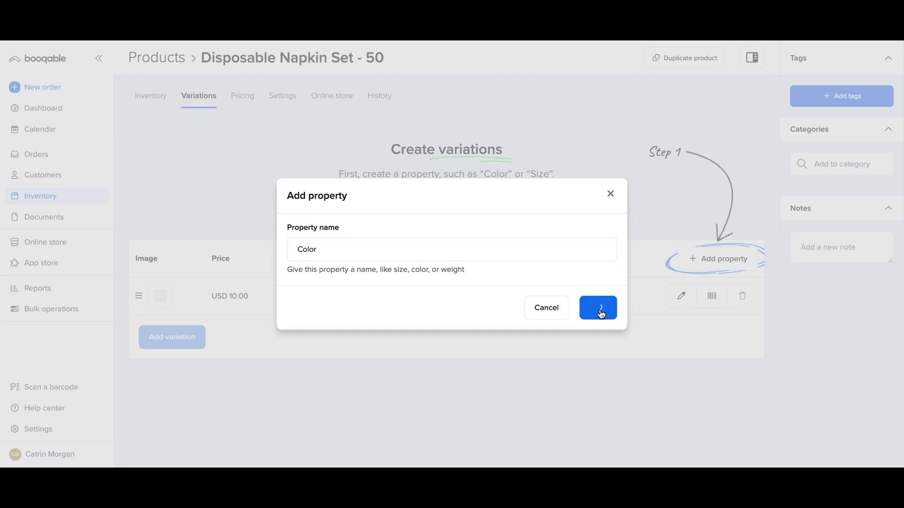
click(598, 308)
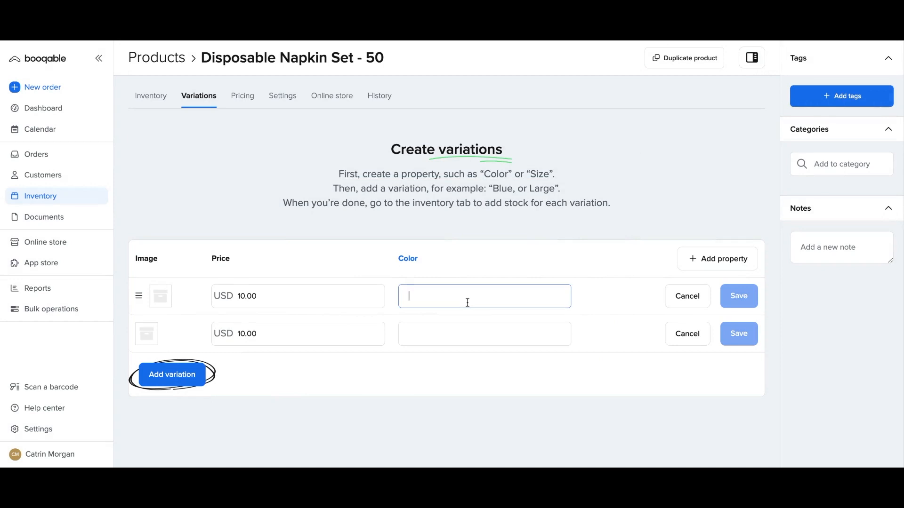
Create the Cream and White colour variations
text(Cream)
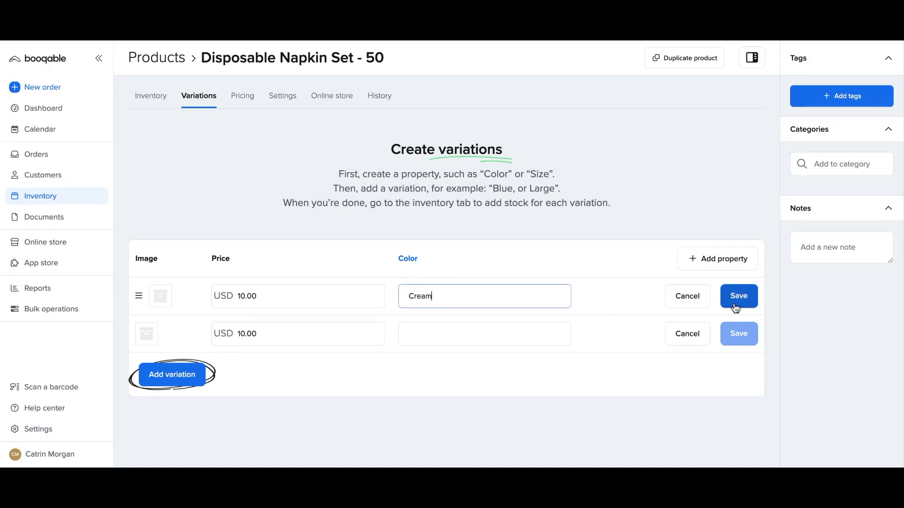
click(739, 295)
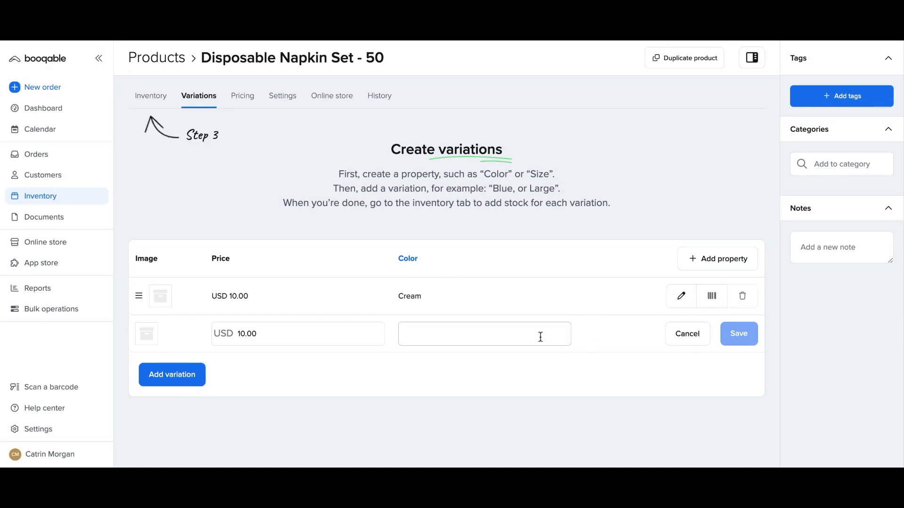
text(Whi)
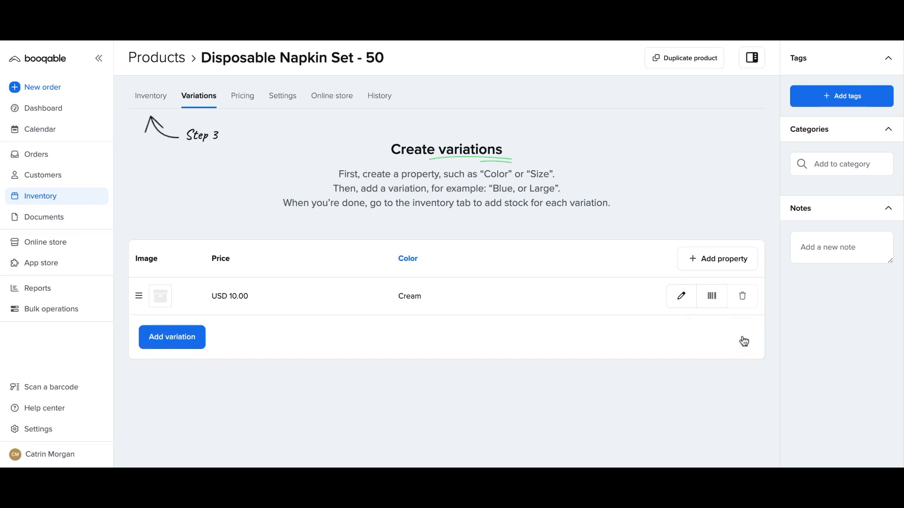
click(171, 337)
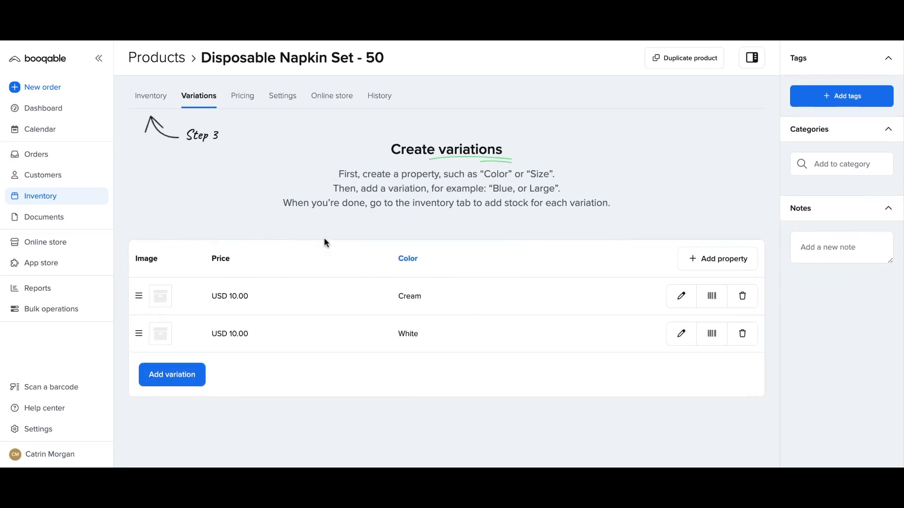
click(151, 95)
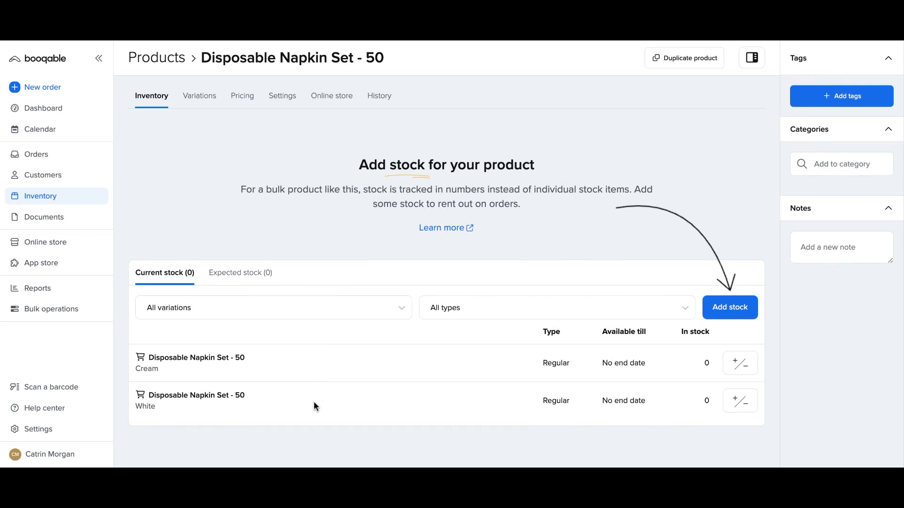
mouse_move(740, 362)
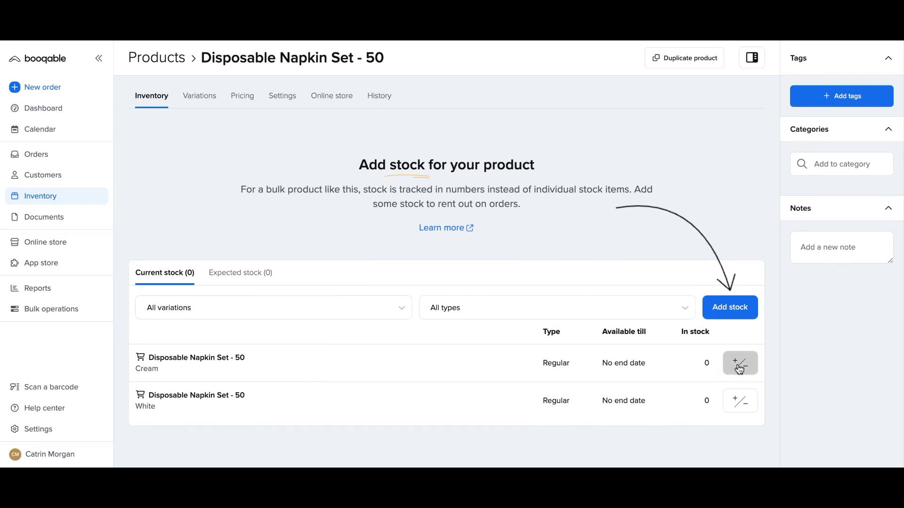
Add 10 units of stock to each of the Cream and White variations
click(740, 363)
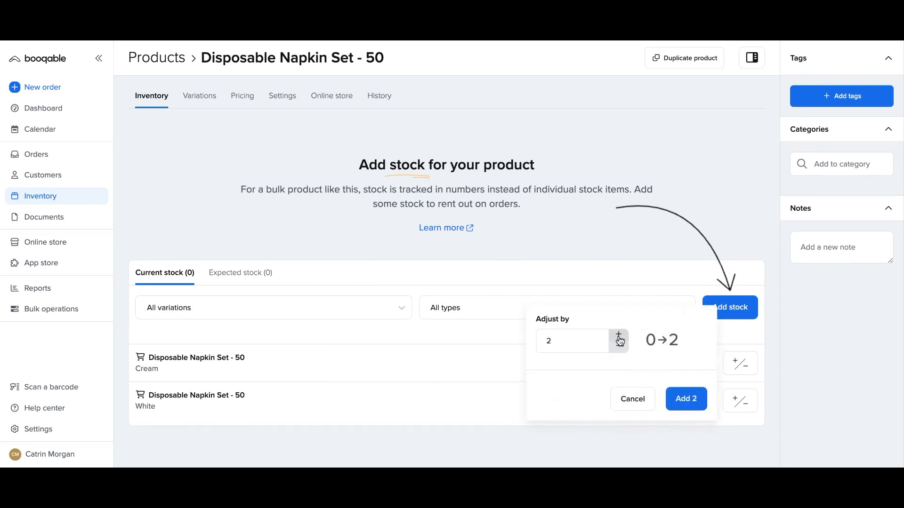
click(616, 334)
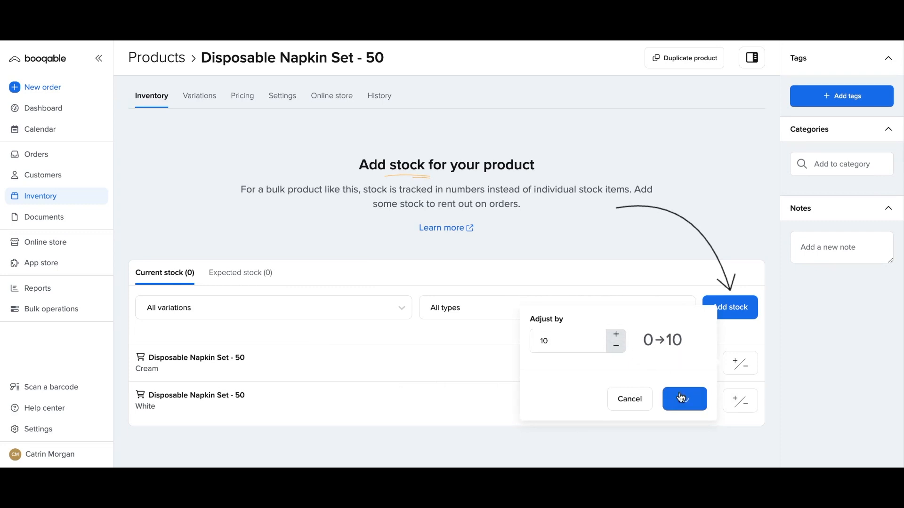
click(684, 398)
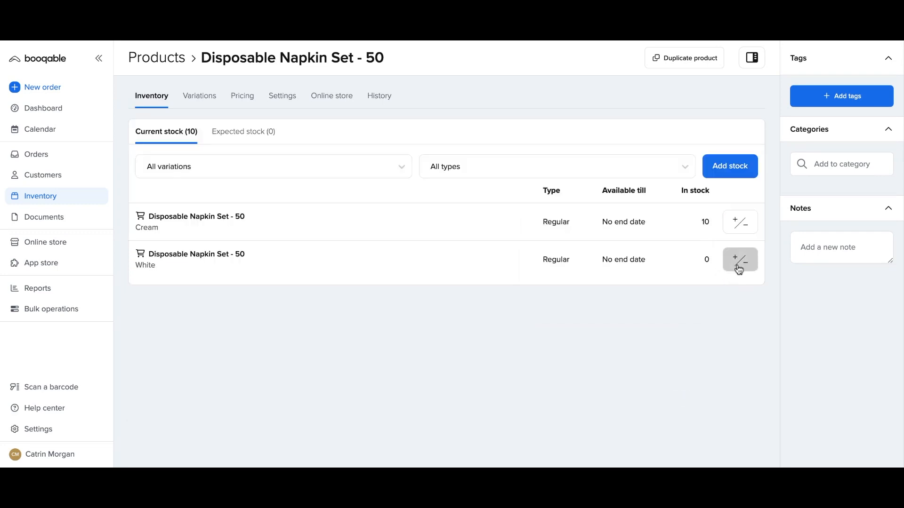
click(740, 259)
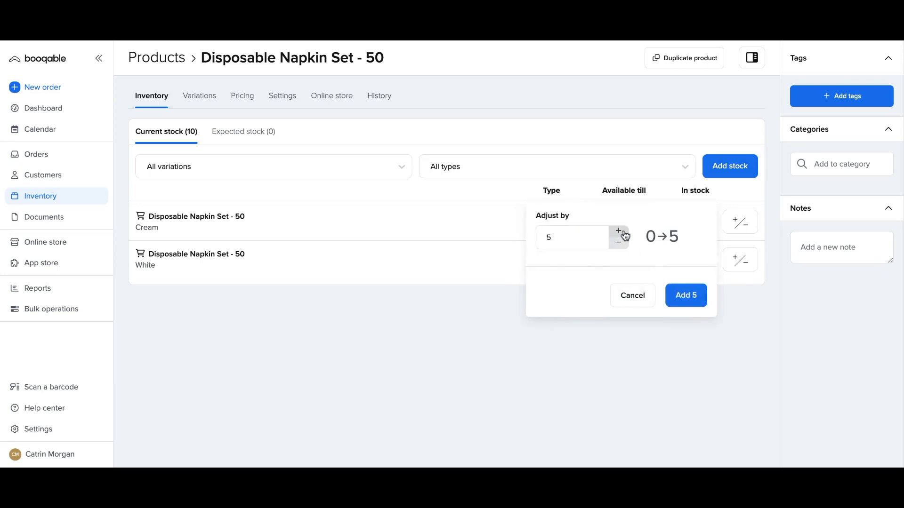
click(616, 231)
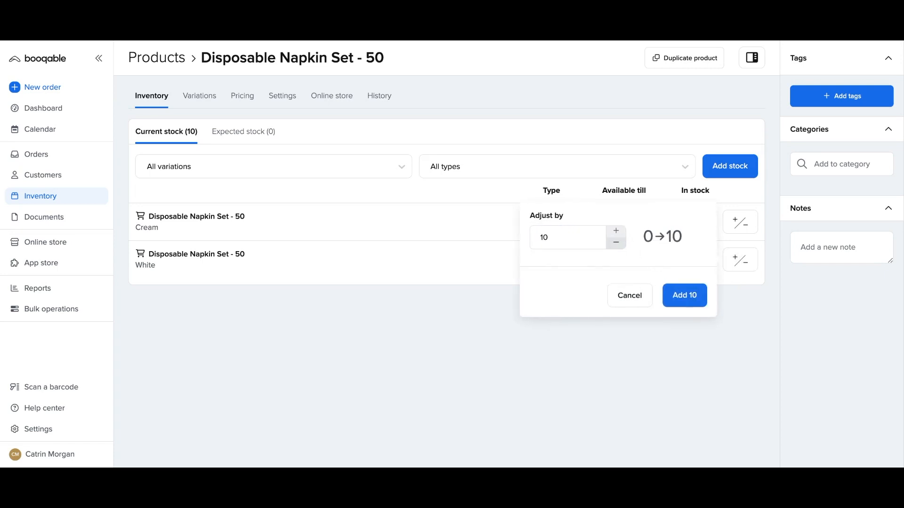
click(683, 295)
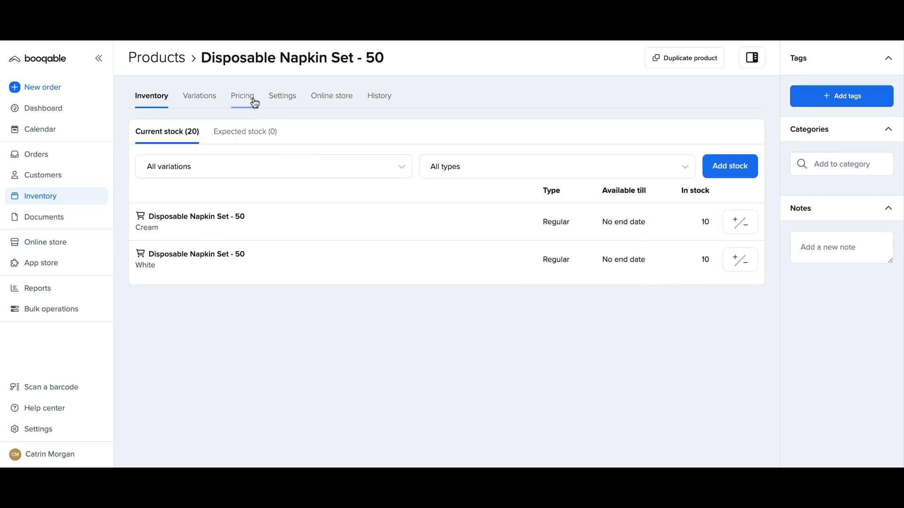
click(241, 95)
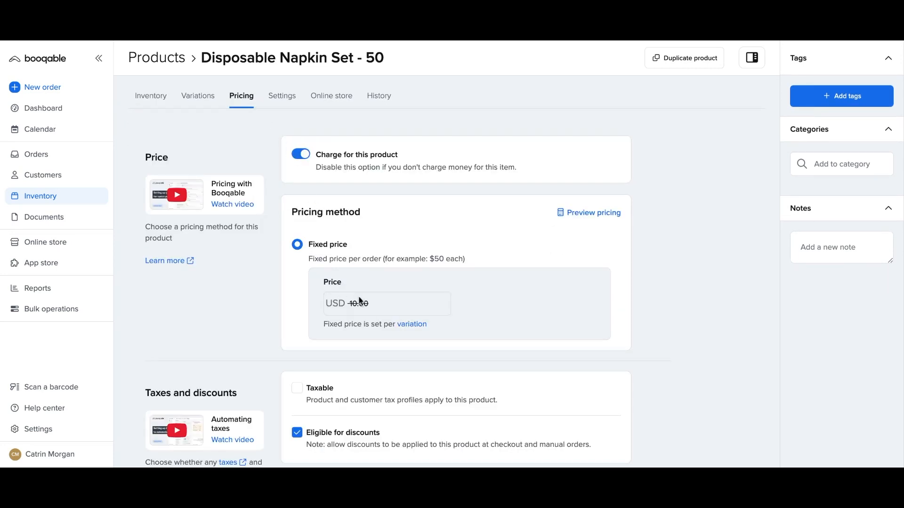
Untick Eligible for discounts and save the pricing settings
scroll(down, 3)
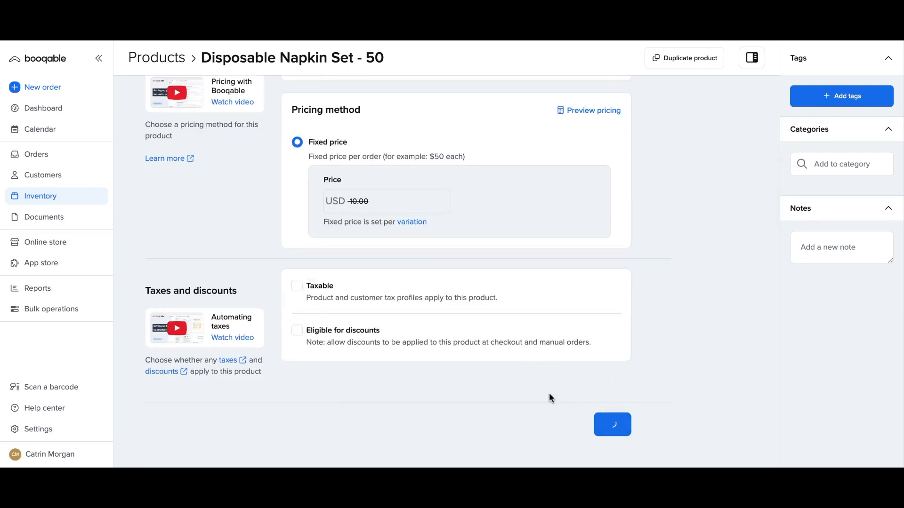
click(612, 424)
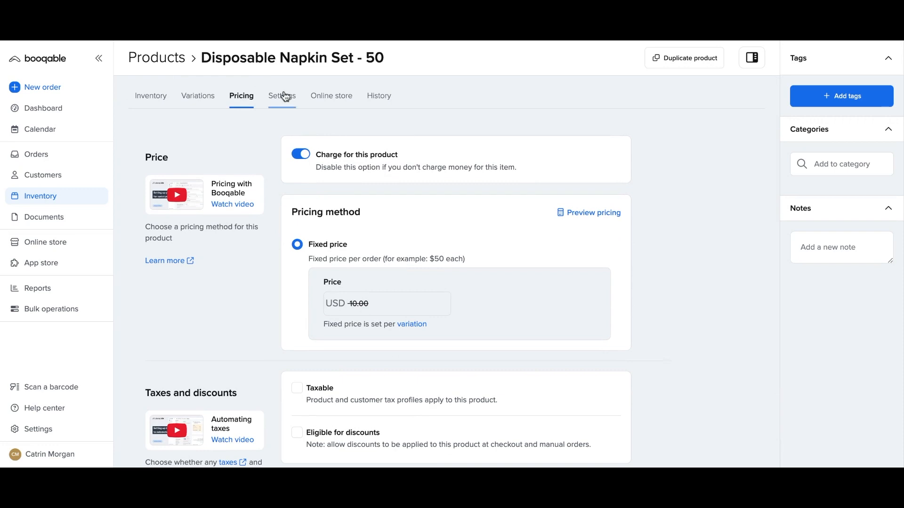
Attach an online-found image of a boxed napkin set from the product's Settings
click(281, 95)
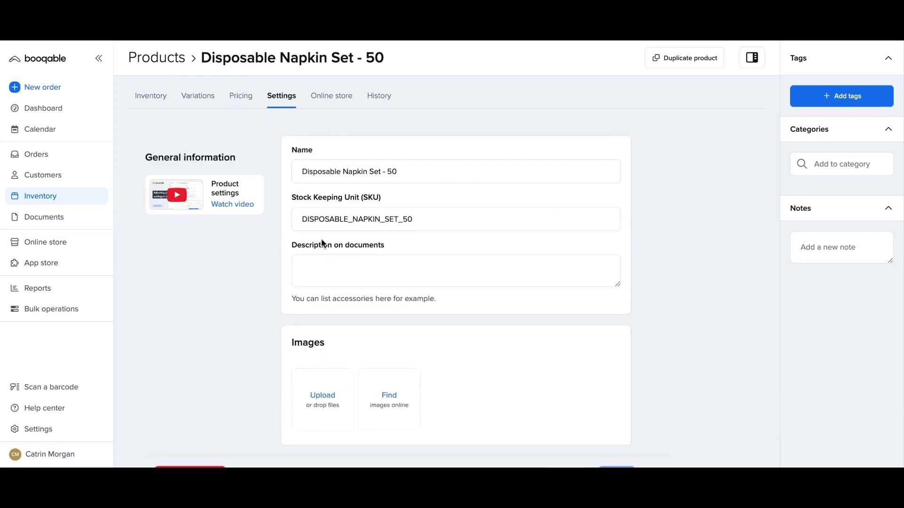
scroll(down, 3)
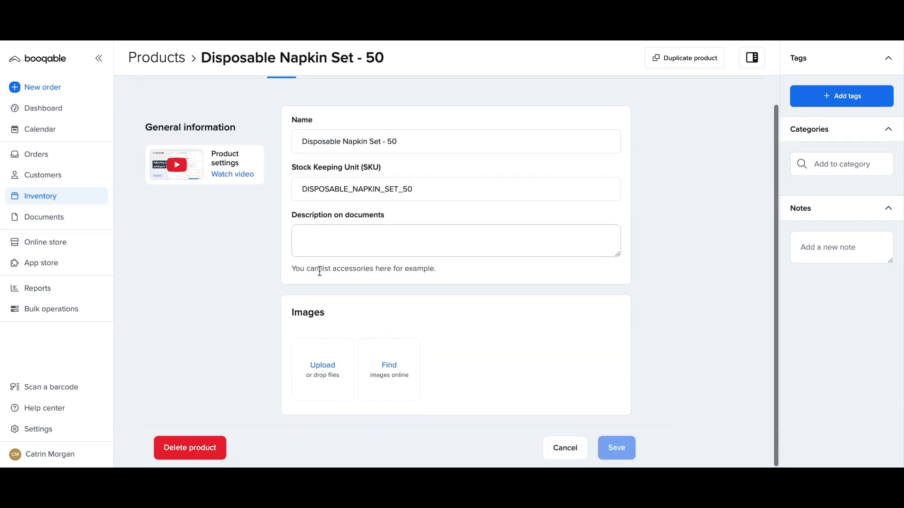
click(389, 369)
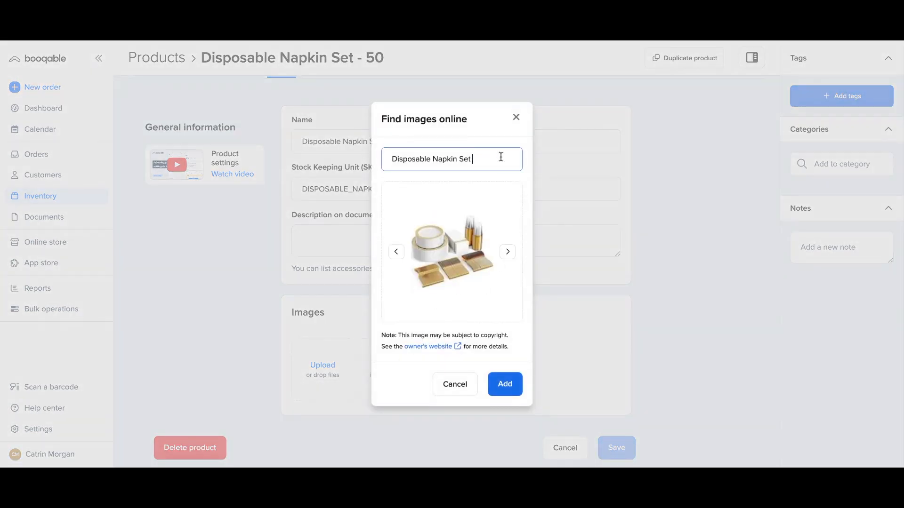
click(506, 252)
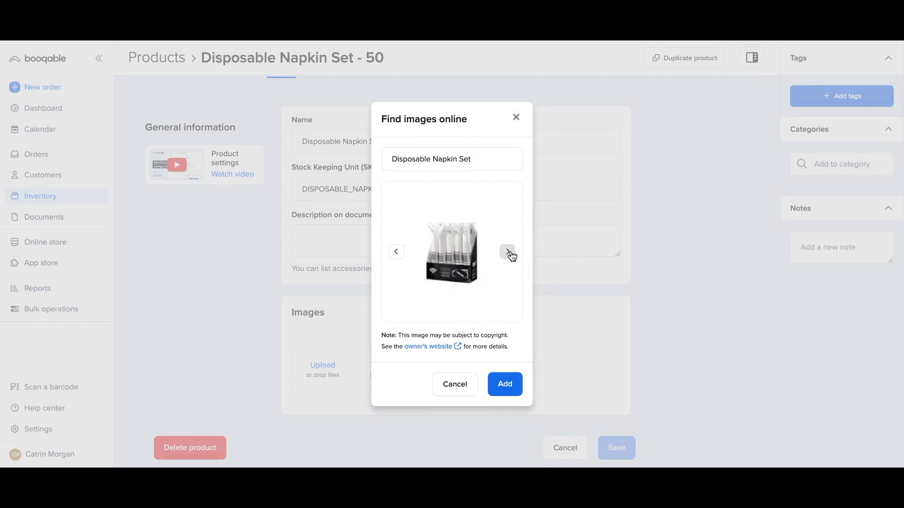
click(506, 252)
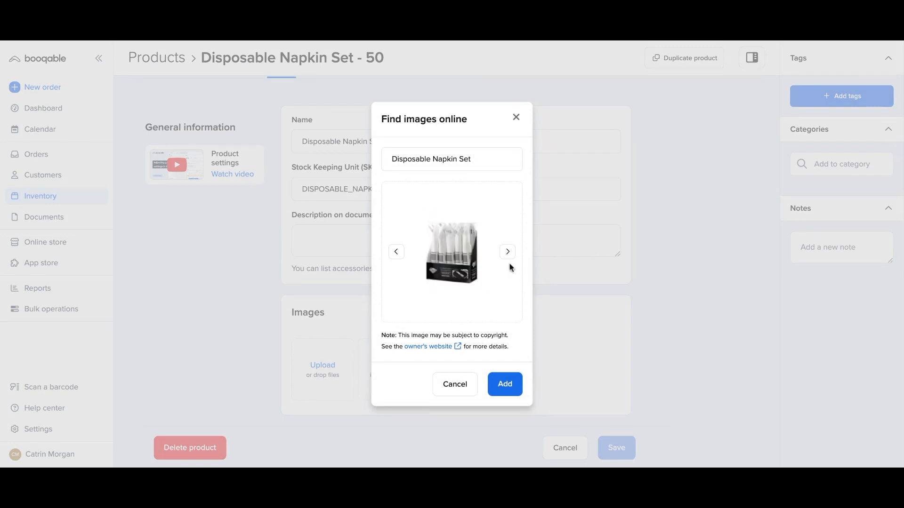
click(503, 384)
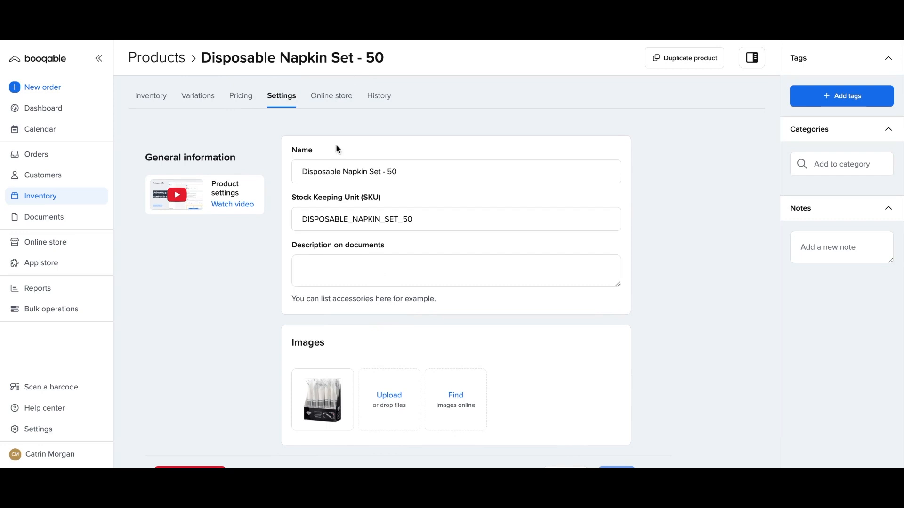
click(331, 95)
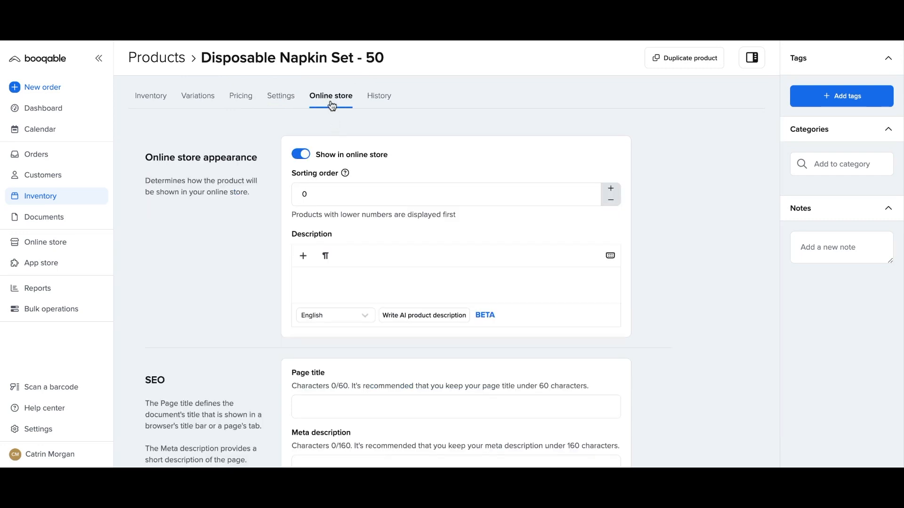
mouse_move(326, 255)
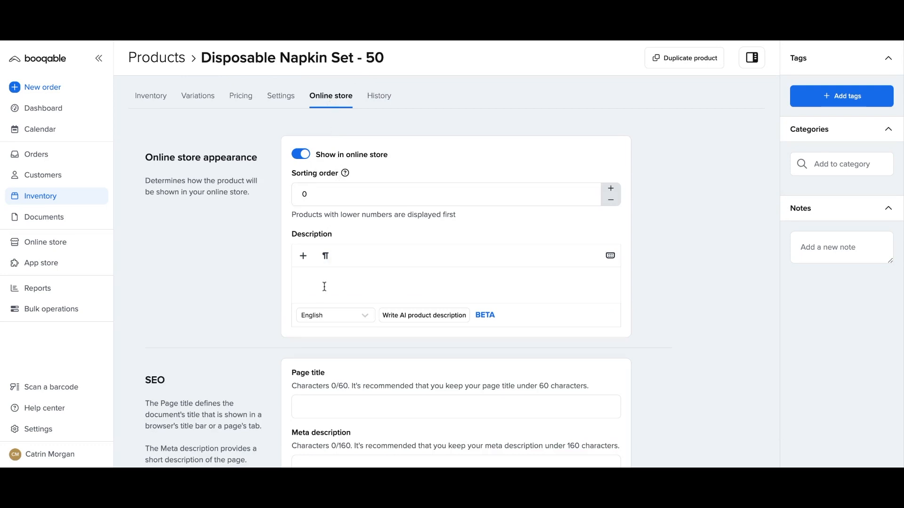
scroll(down, 3)
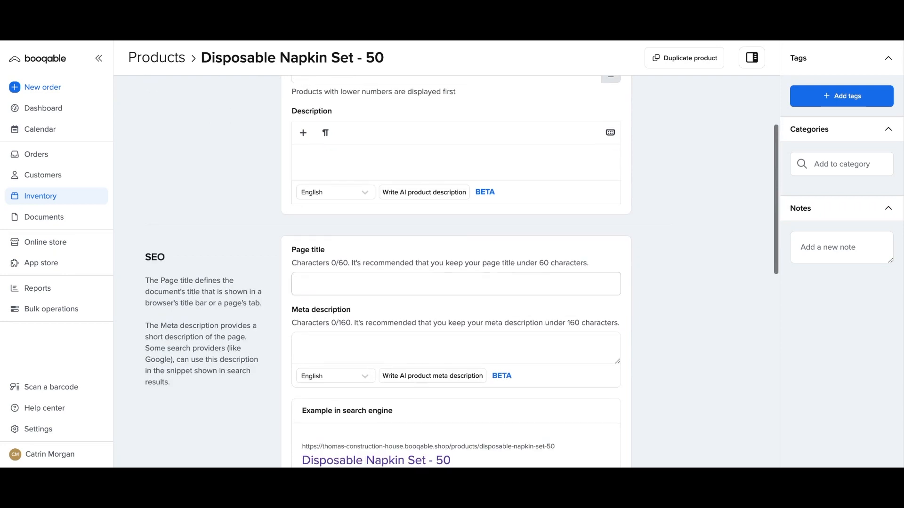
scroll(down, 3)
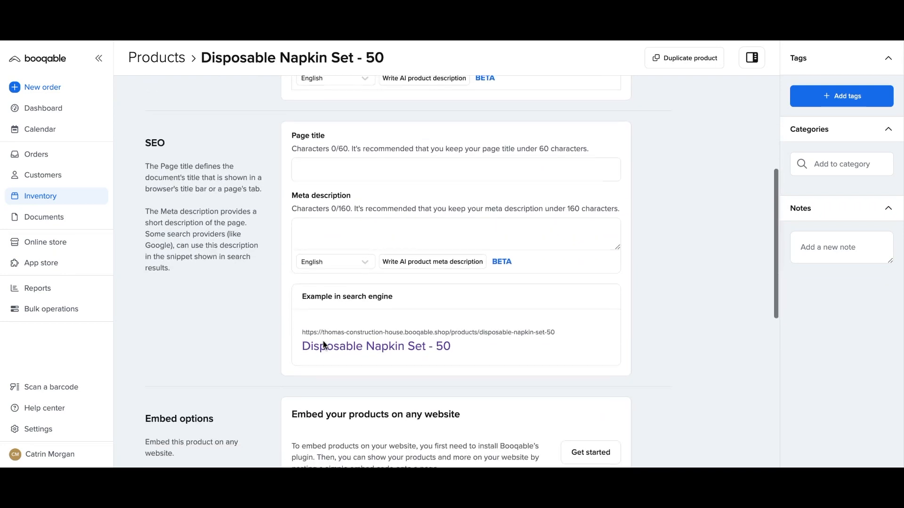
scroll(down, 3)
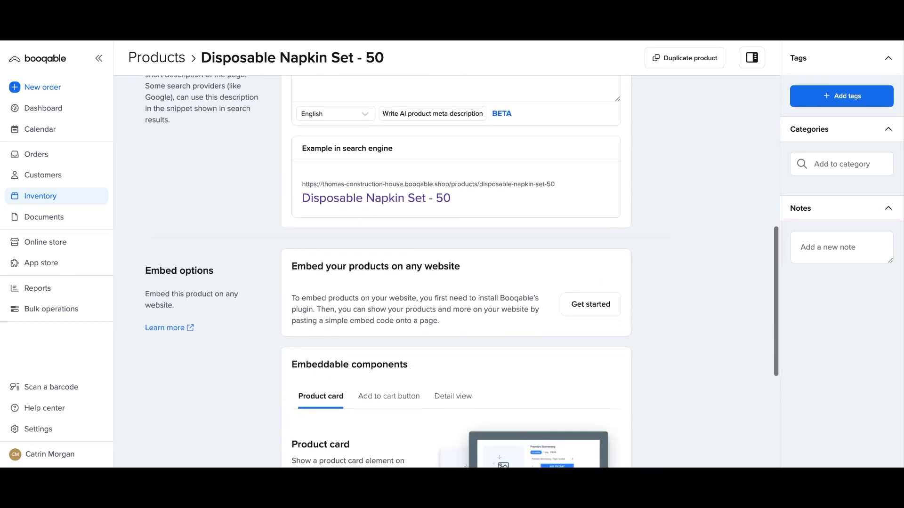
scroll(down, 3)
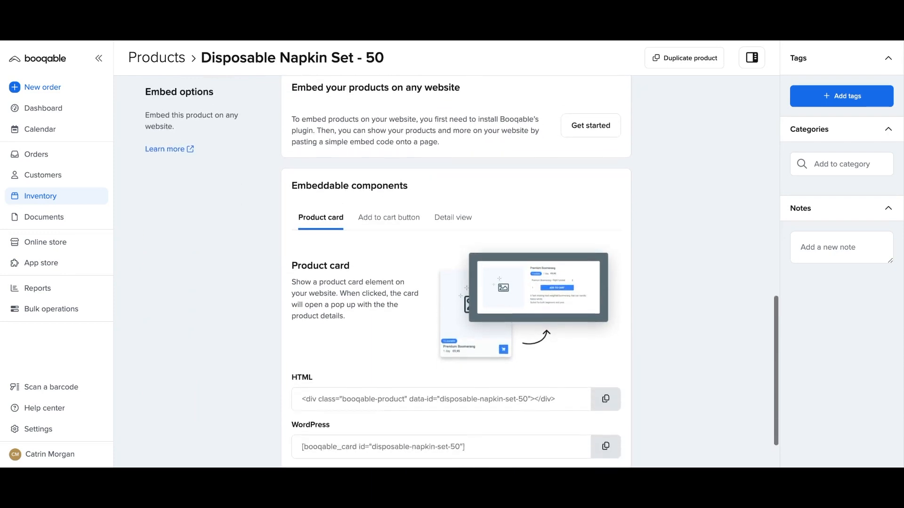
scroll(up, 3)
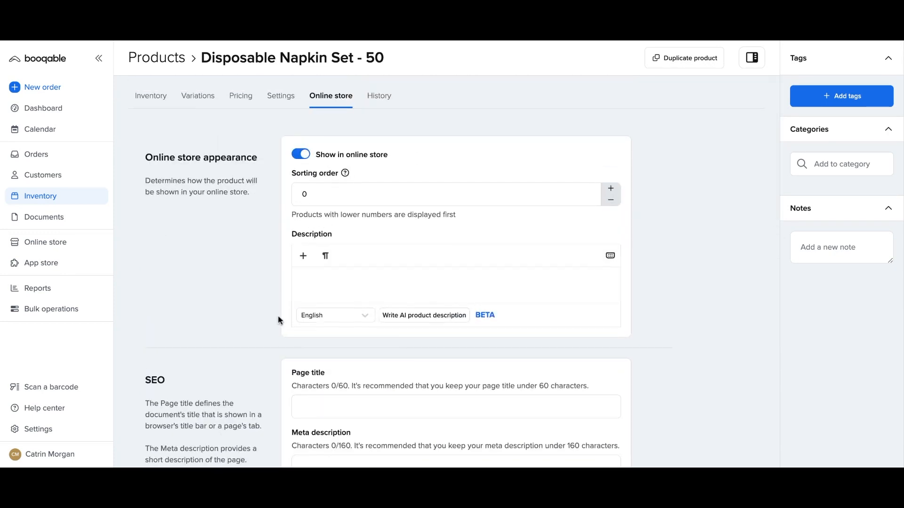
mouse_move(379, 95)
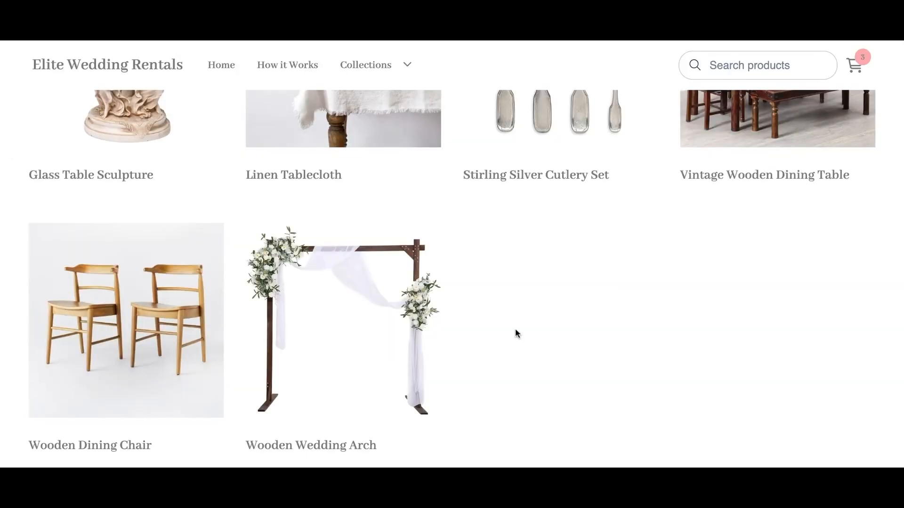
Add the White napkin set to the storefront cart and raise its quantity to 2
scroll(down, 3)
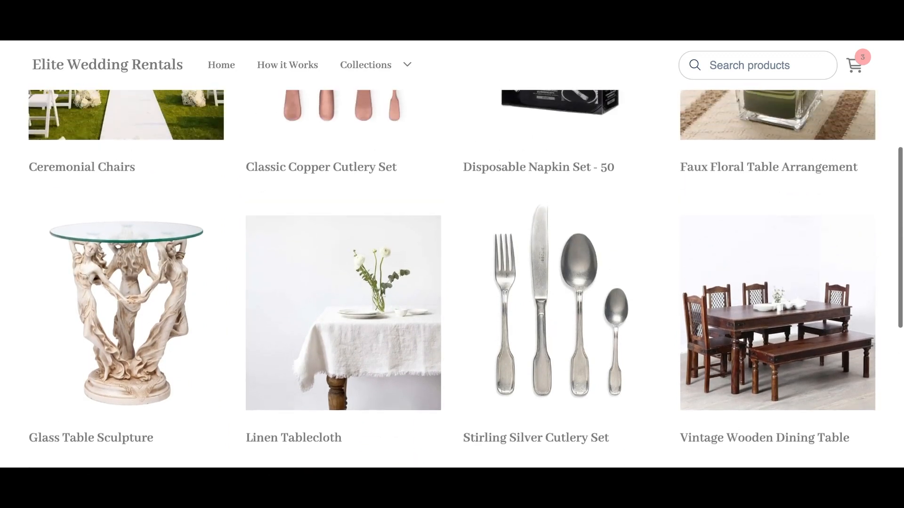
scroll(up, 3)
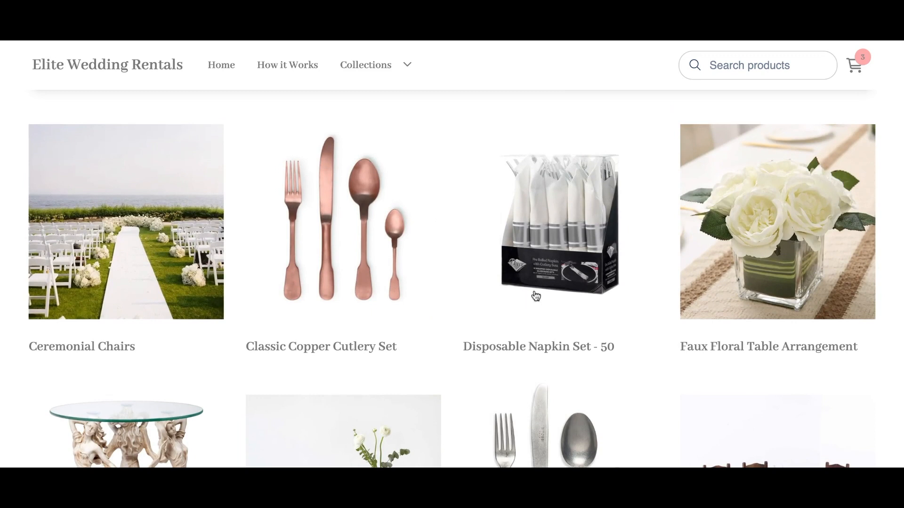
click(557, 222)
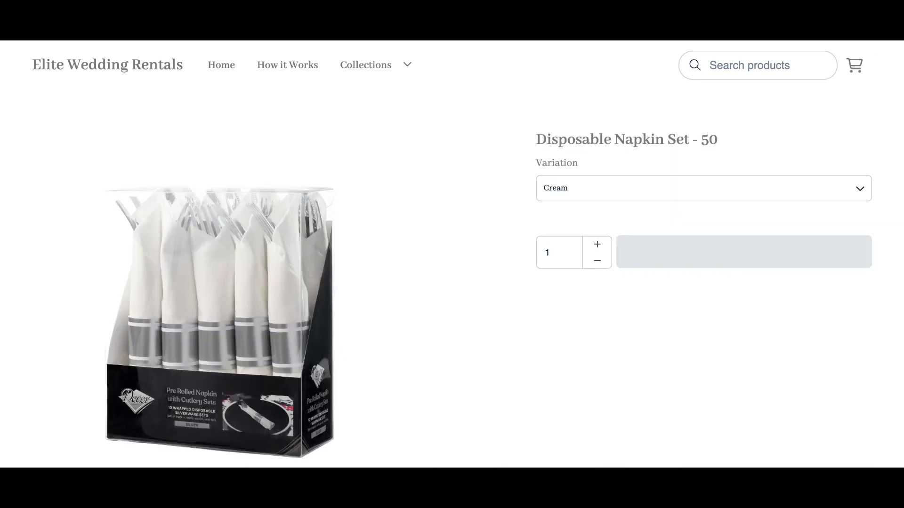
click(742, 252)
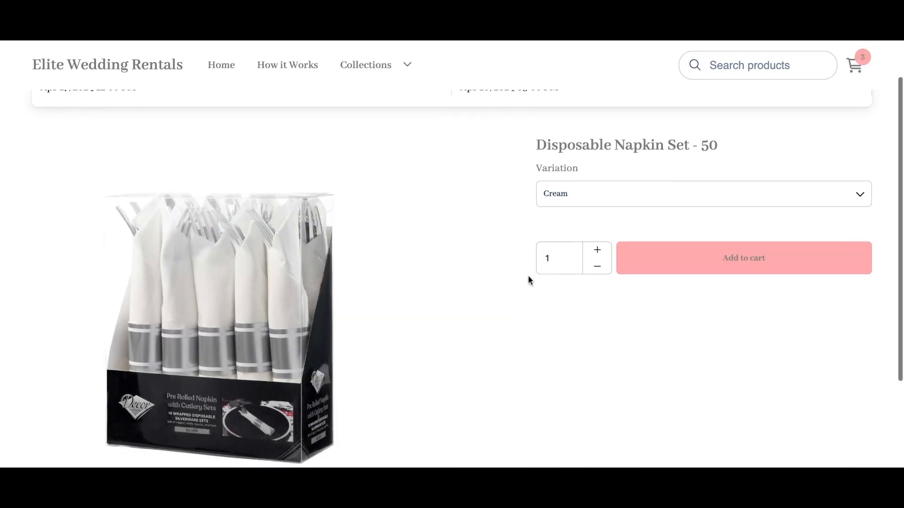
click(703, 194)
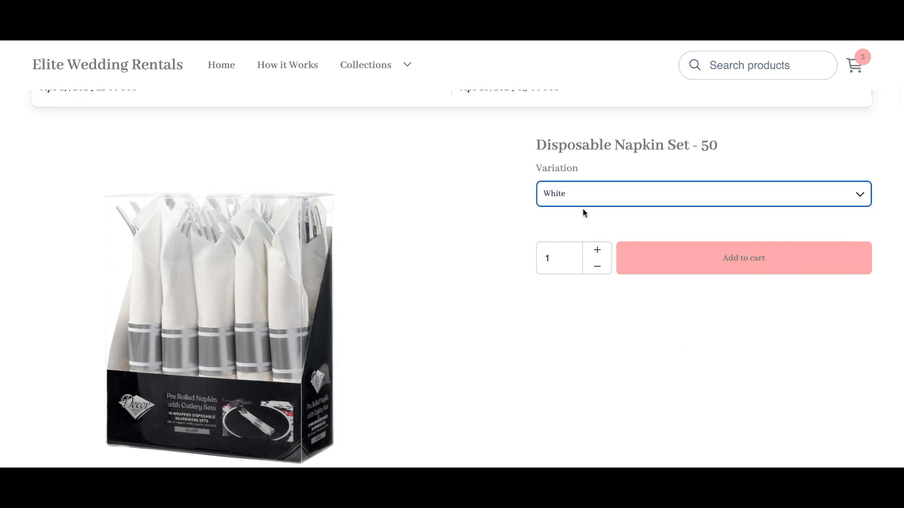
click(742, 257)
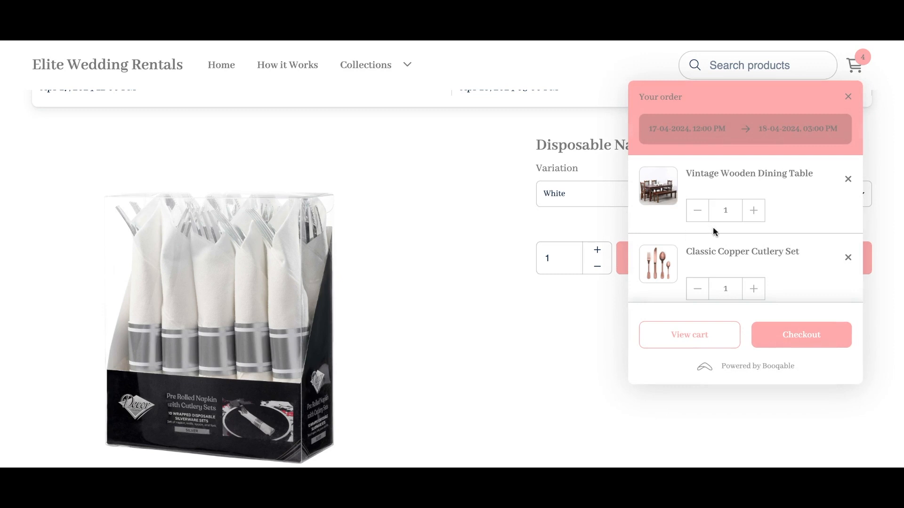
click(753, 250)
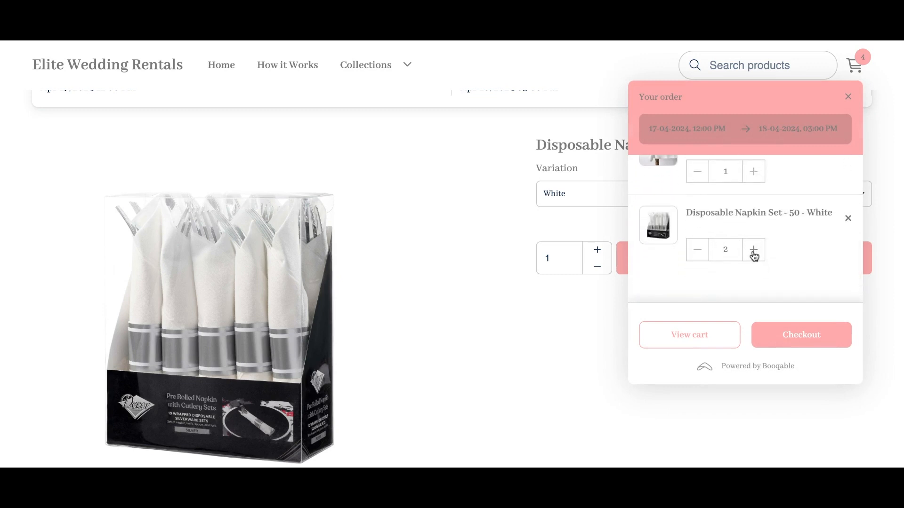
click(753, 249)
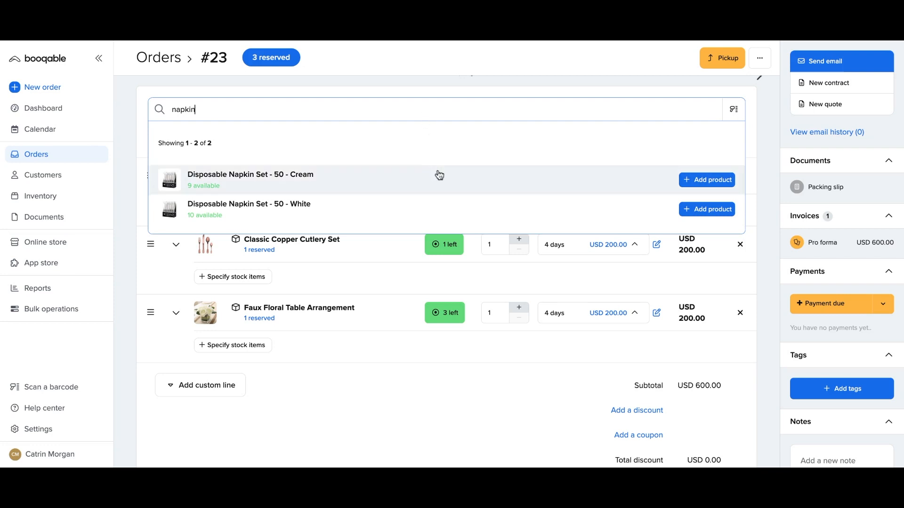
mouse_move(487, 190)
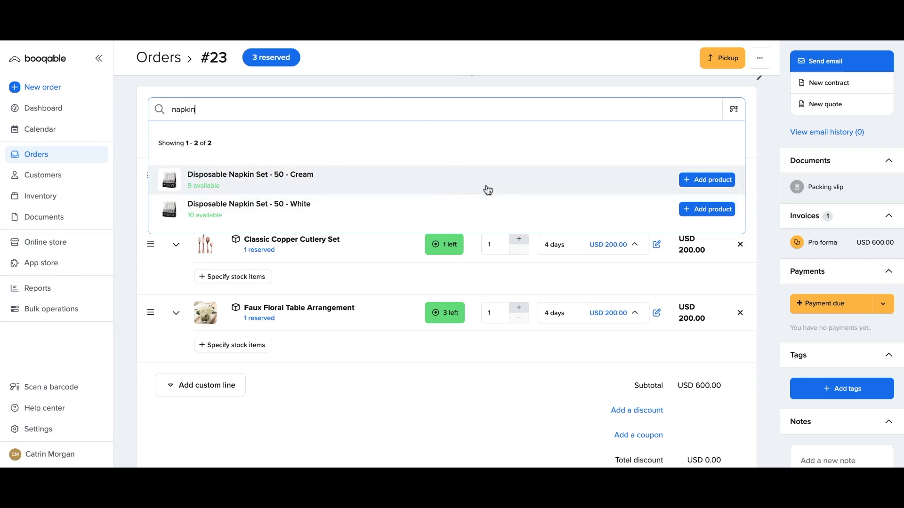
Add Disposable Napkin Set - 50 - Cream at USD 10.00 to order #23
click(706, 180)
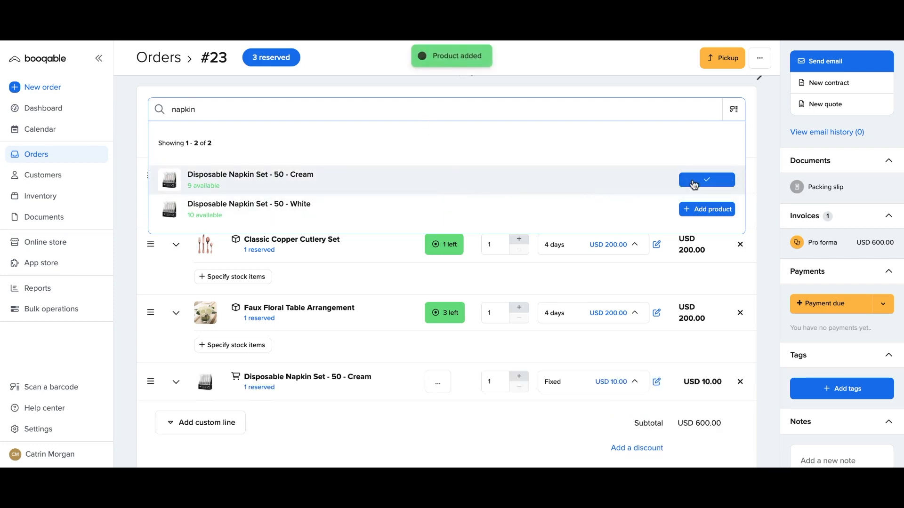
click(706, 179)
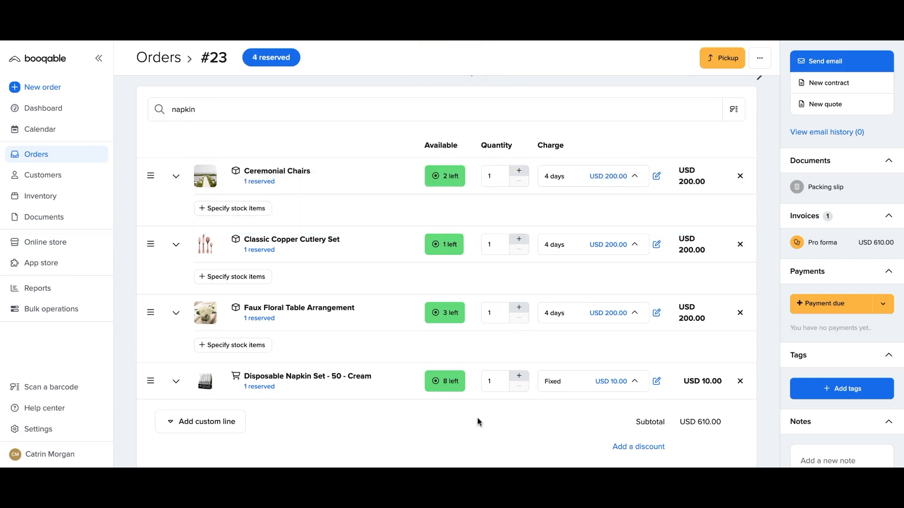
scroll(down, 3)
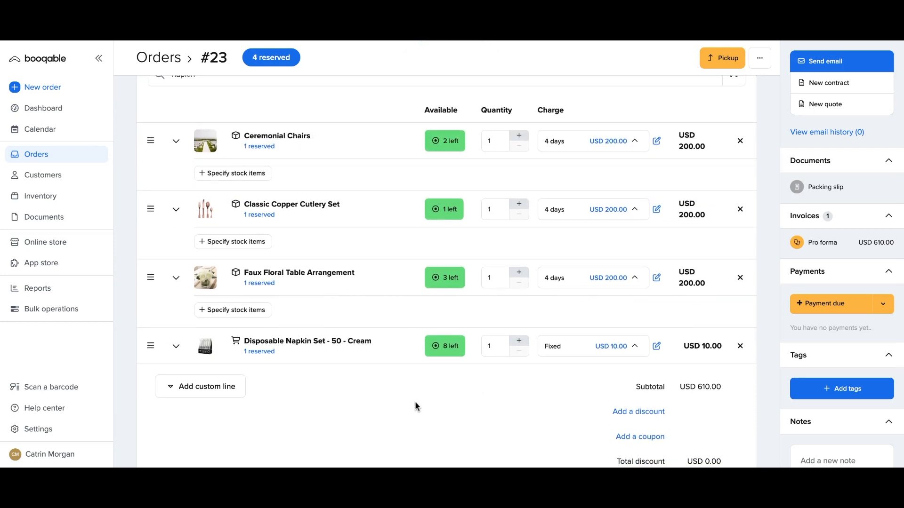
mouse_move(387, 243)
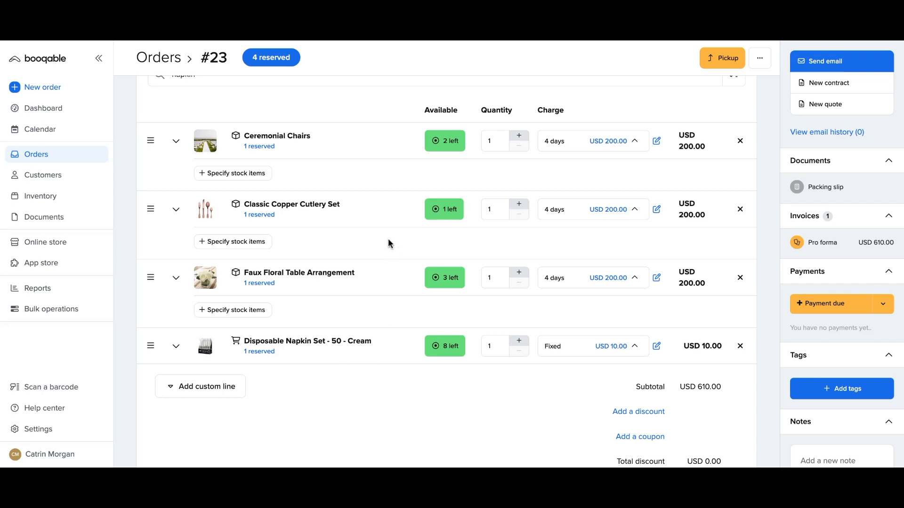
mouse_move(386, 141)
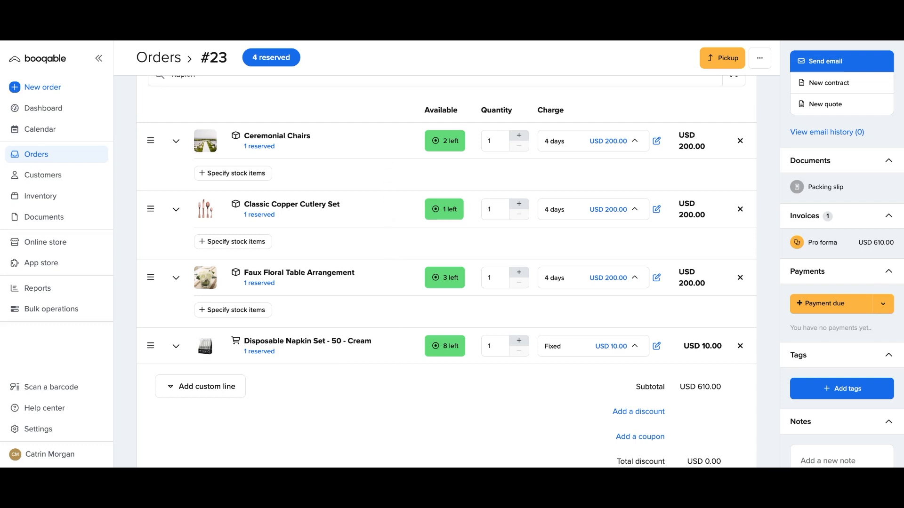
Run this week's Availability report from Reports, showing 9 Cream and 10 White napkin sets
click(37, 288)
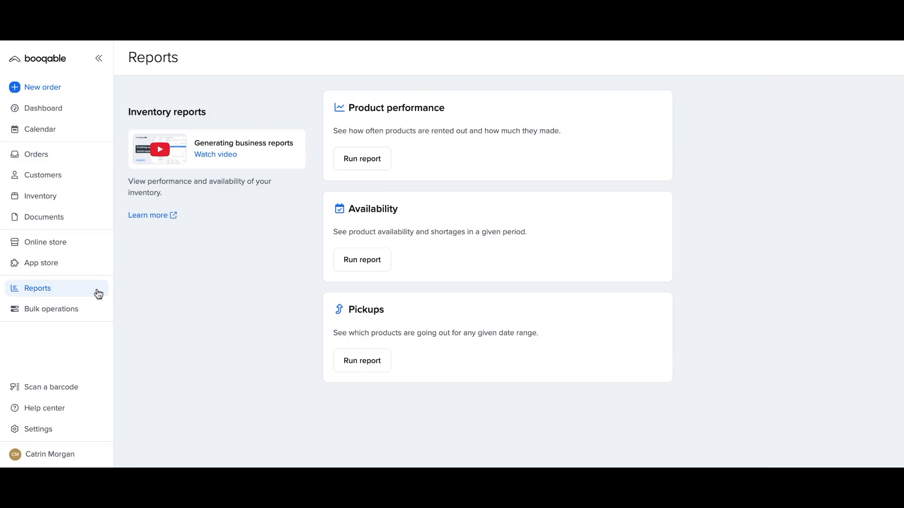
mouse_move(265, 311)
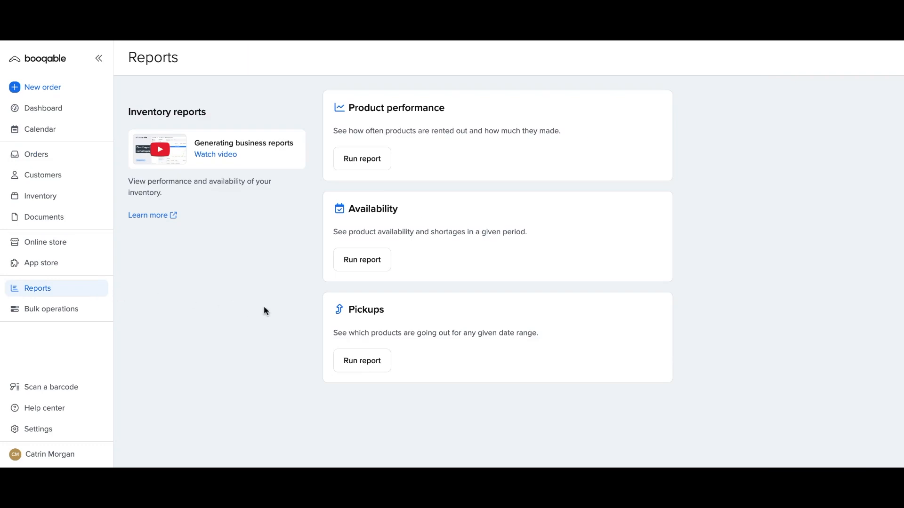
click(361, 259)
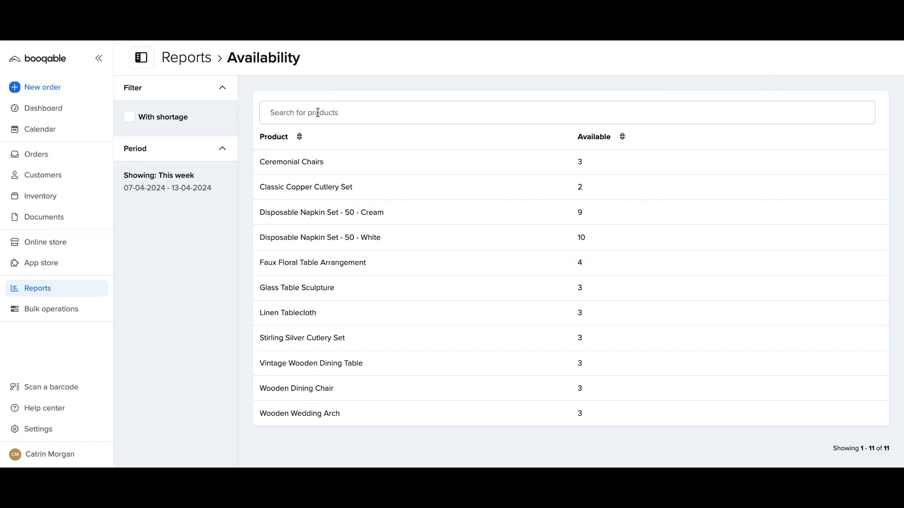
mouse_move(329, 182)
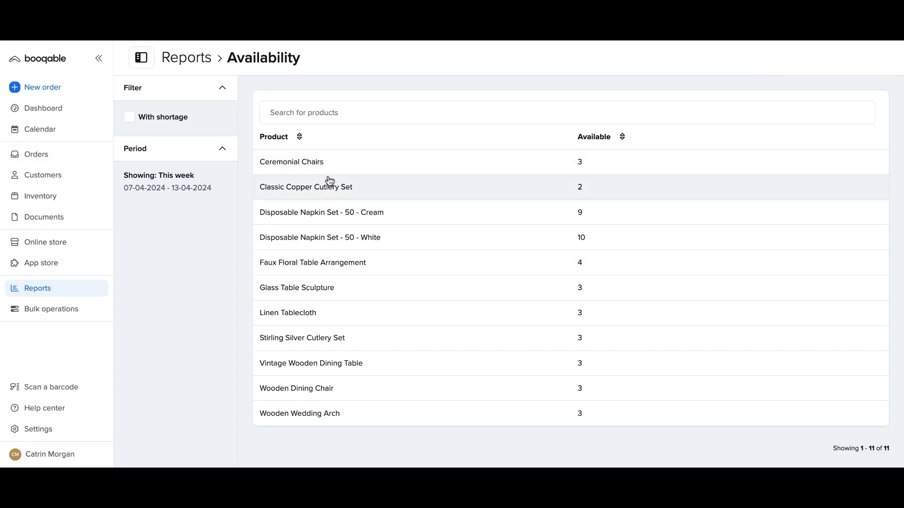
mouse_move(332, 214)
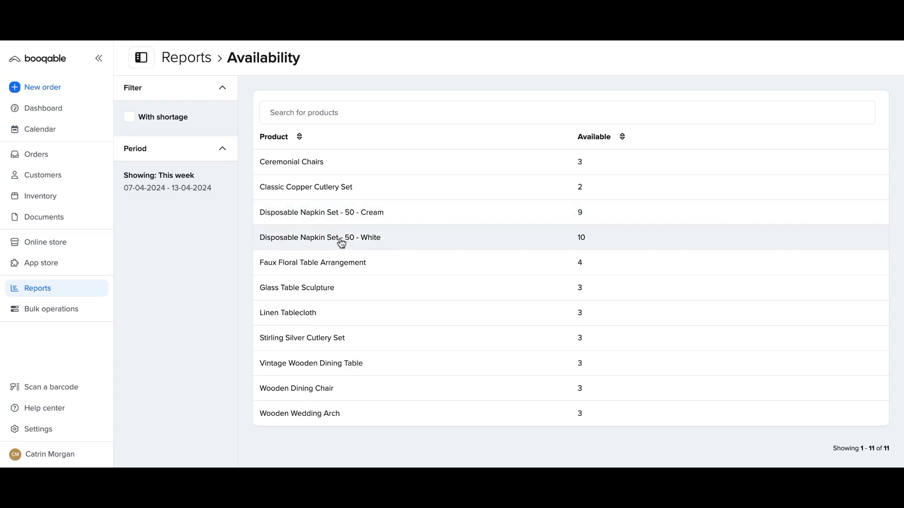
mouse_move(343, 241)
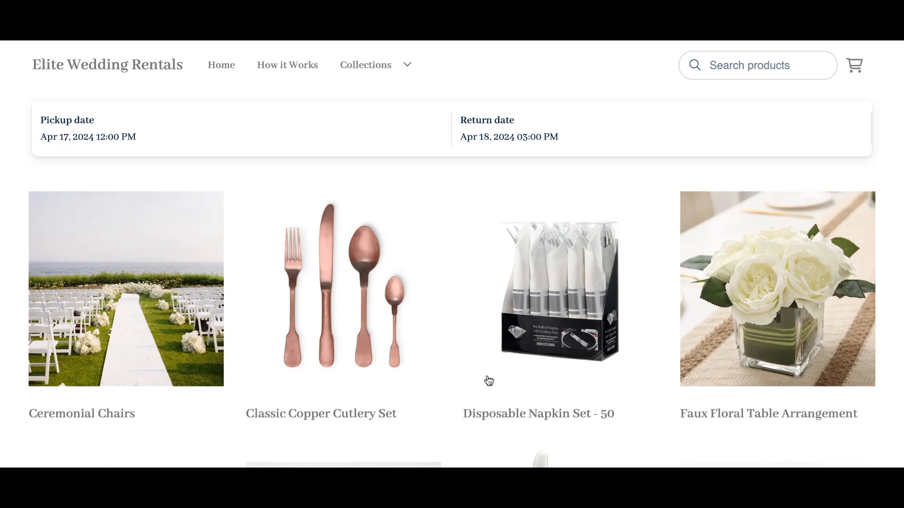
Open the Disposable Napkin Set - 50 storefront page, showing Cream variation and quantity 1
click(559, 288)
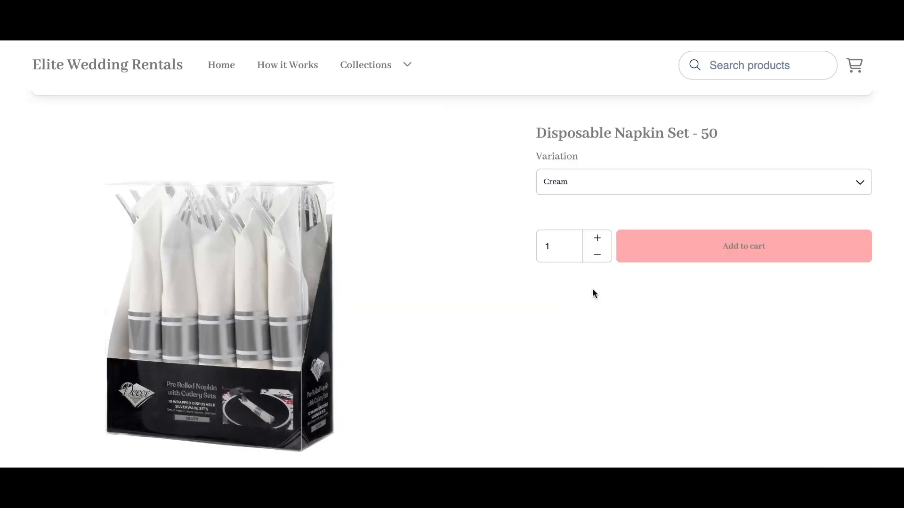